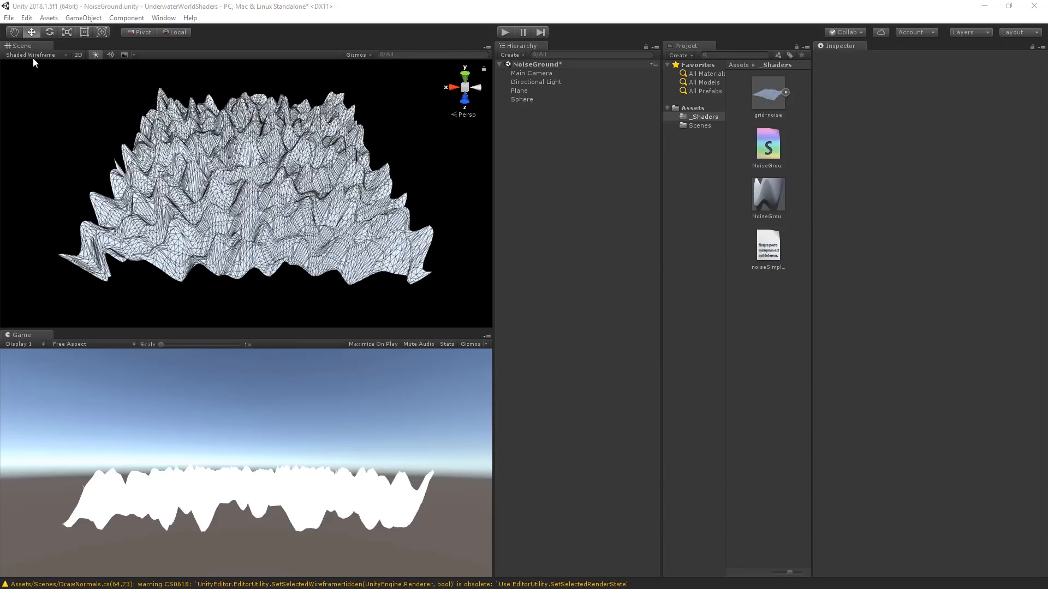
# Open the NoiseGround shader from the Project window into Visual Studio.
pyautogui.click(31, 55)
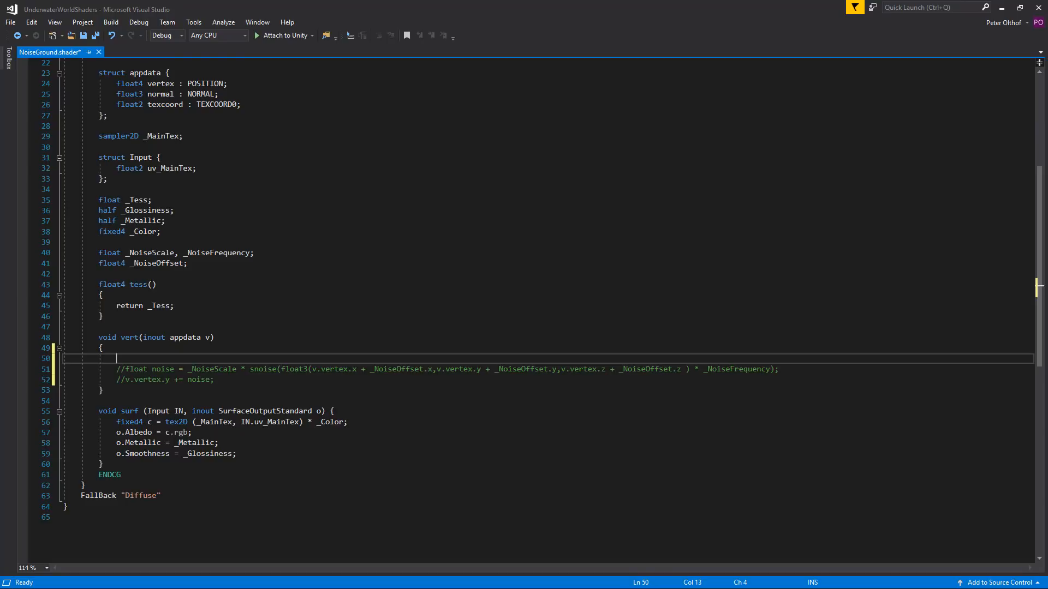
# Declare float3 v0 = v.vertex.xyz; in the vert function.
pyautogui.write('float3 v0 =')
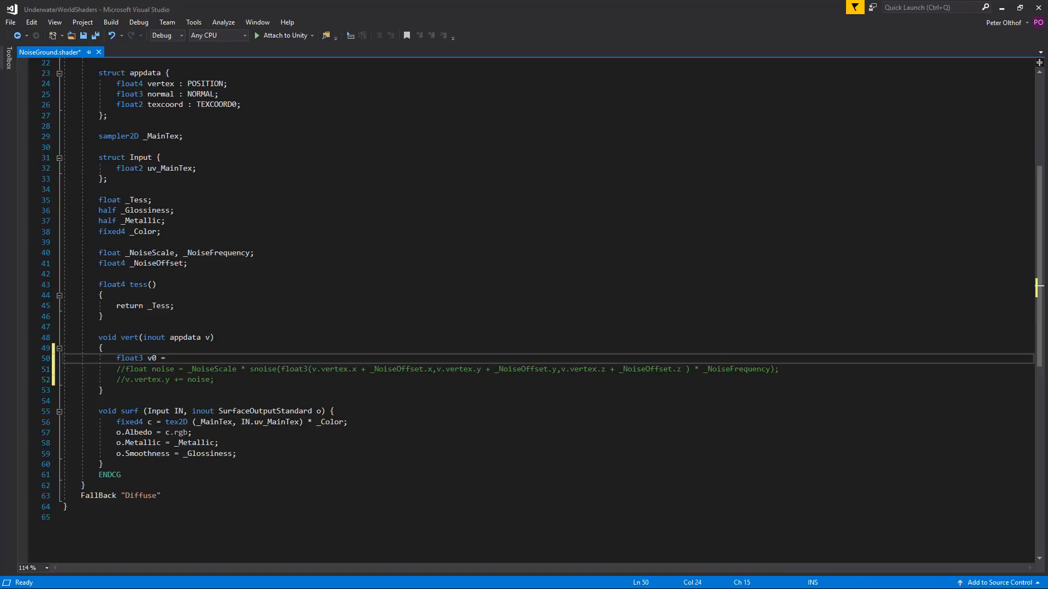
pyautogui.write('v.vertex.')
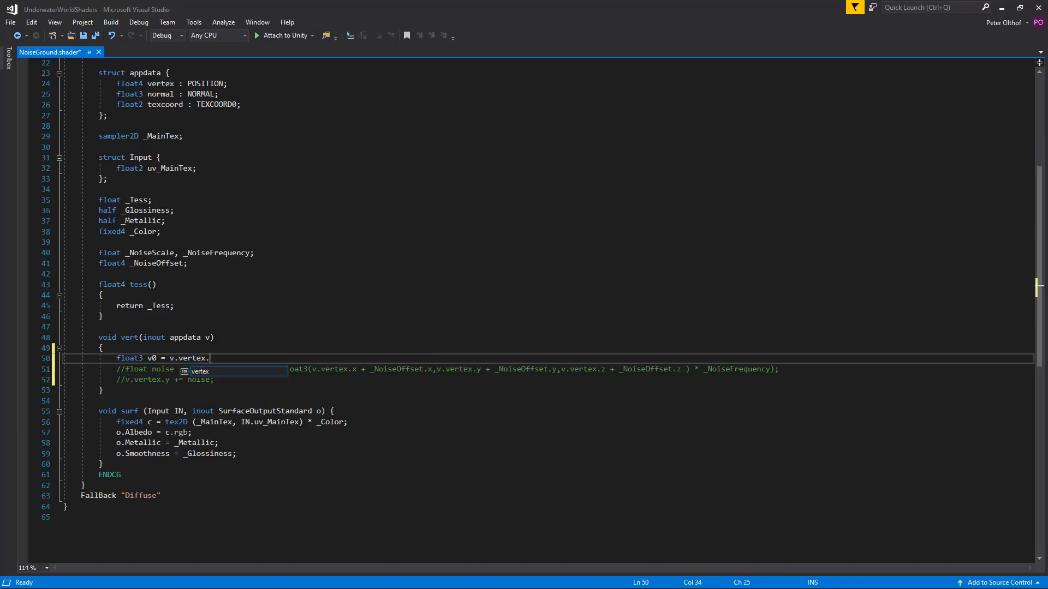
pyautogui.write('xyz;')
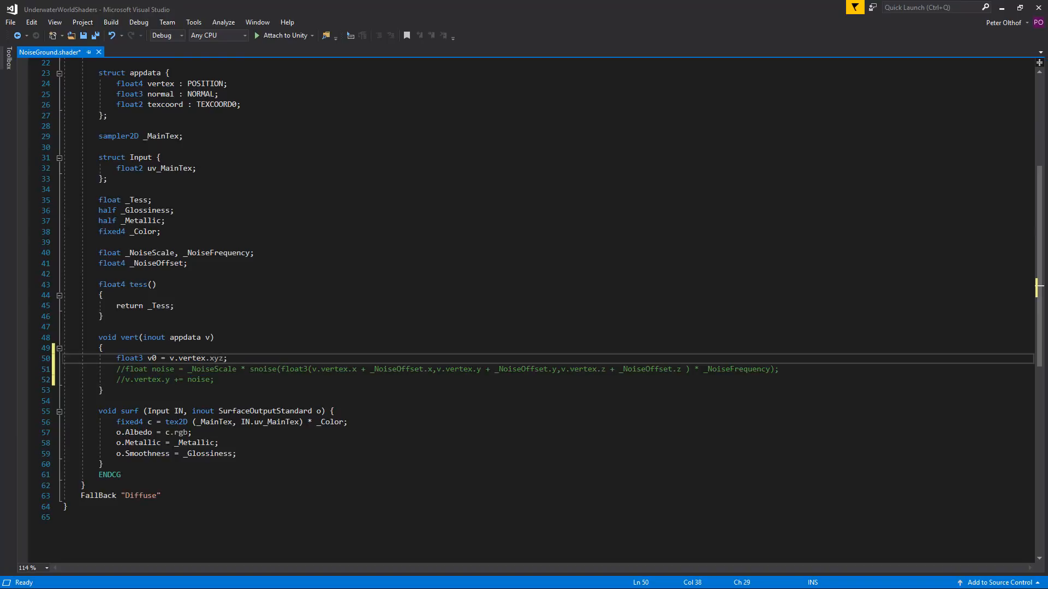
pyautogui.press('enter')
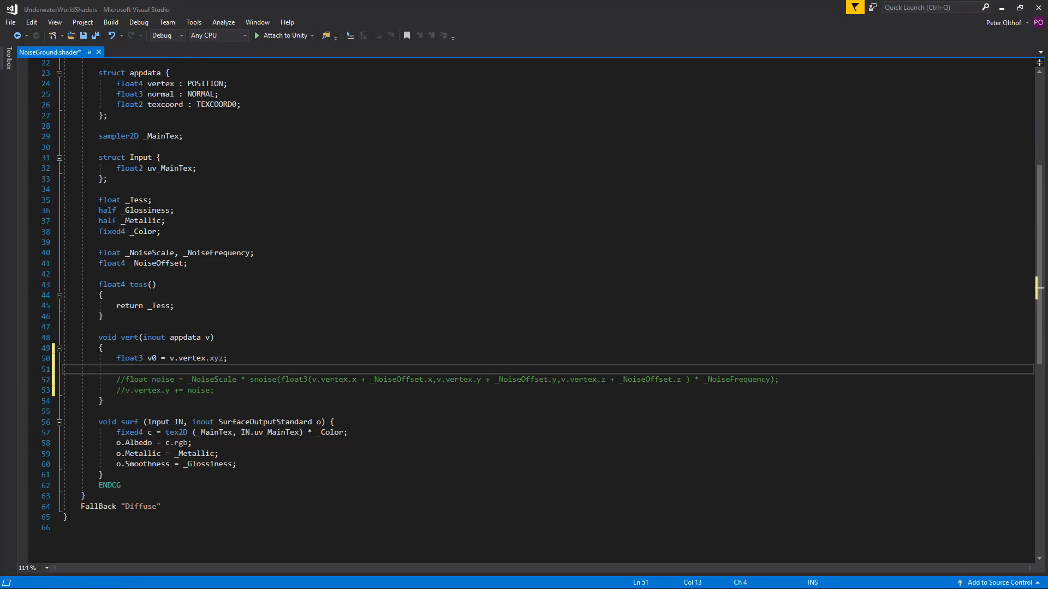
# Declare v1 = v0 + float3(0.01,0,0), a point offset slightly in x.
pyautogui.write('float3 v')
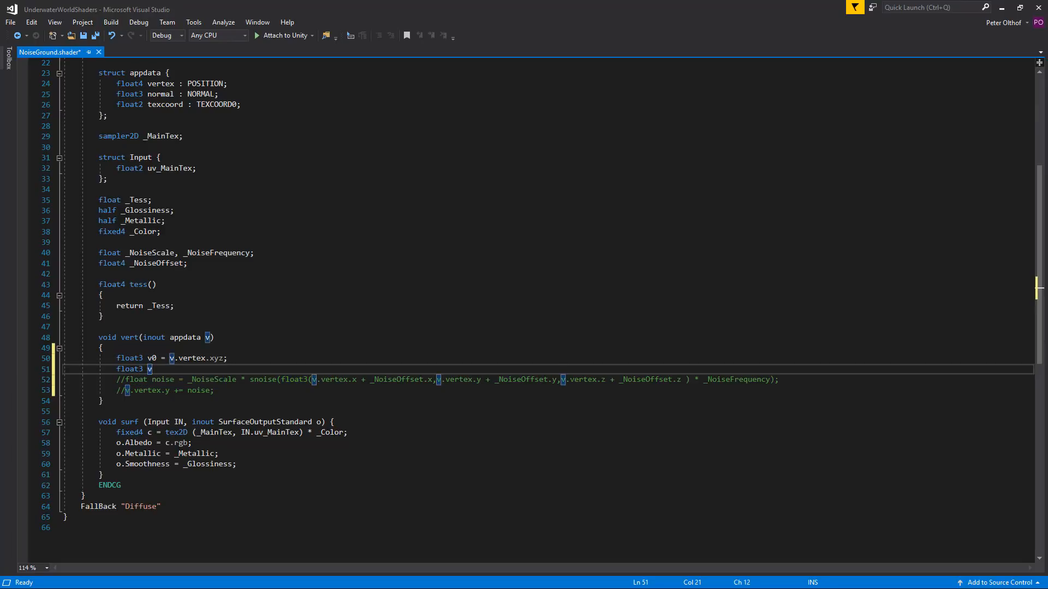
pyautogui.write('1 =')
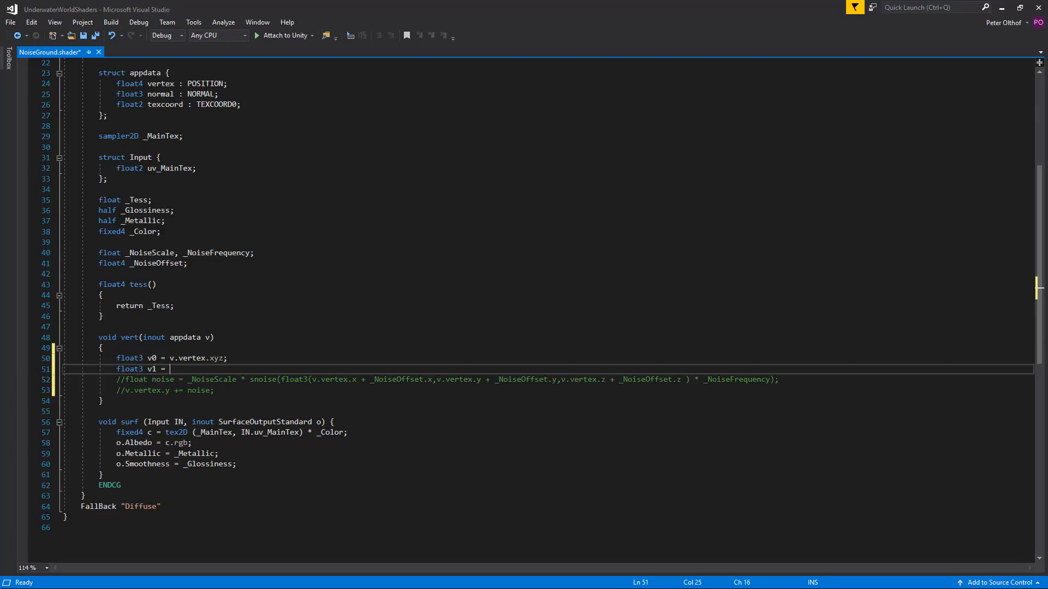
pyautogui.write('v0')
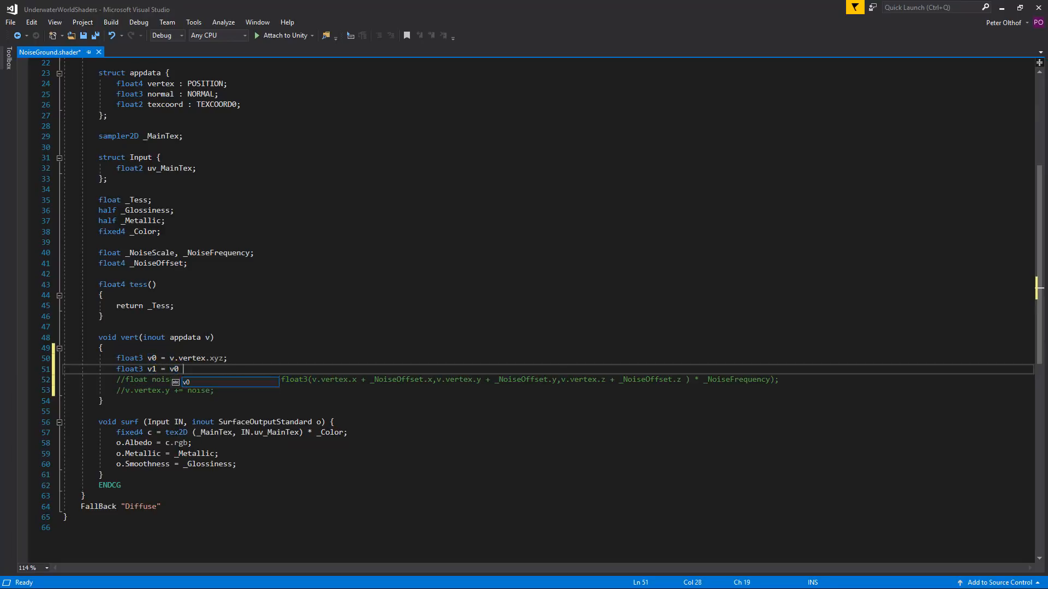
pyautogui.write('+ float3(')
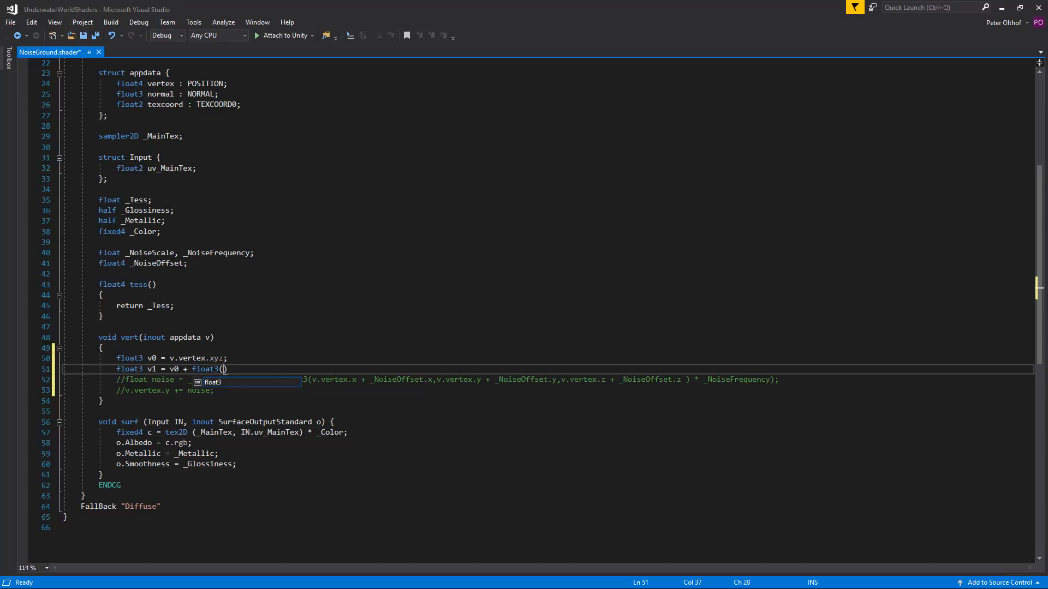
pyautogui.write('0.0')
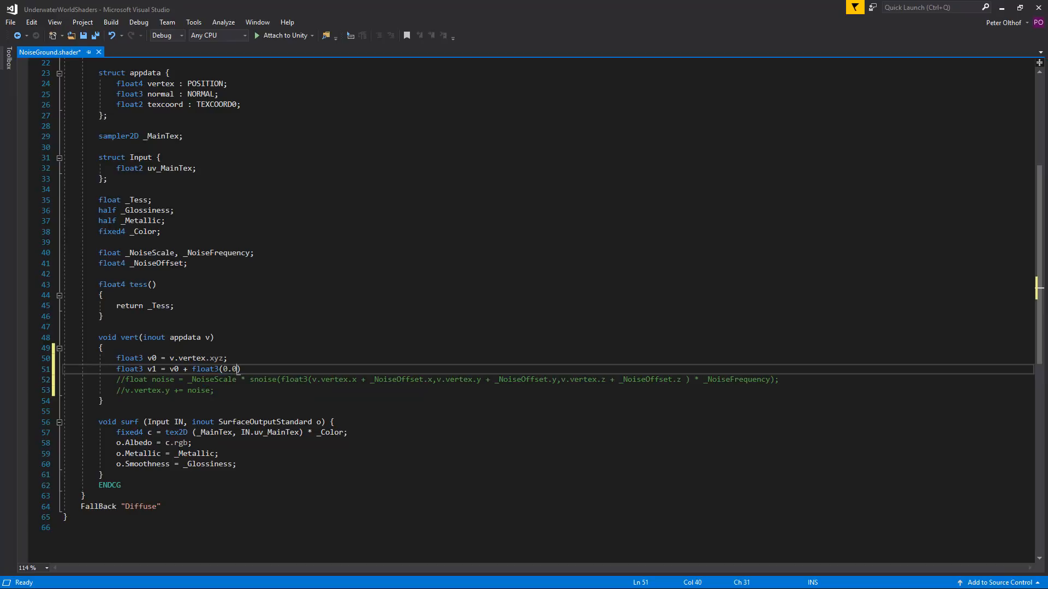
pyautogui.write('1,')
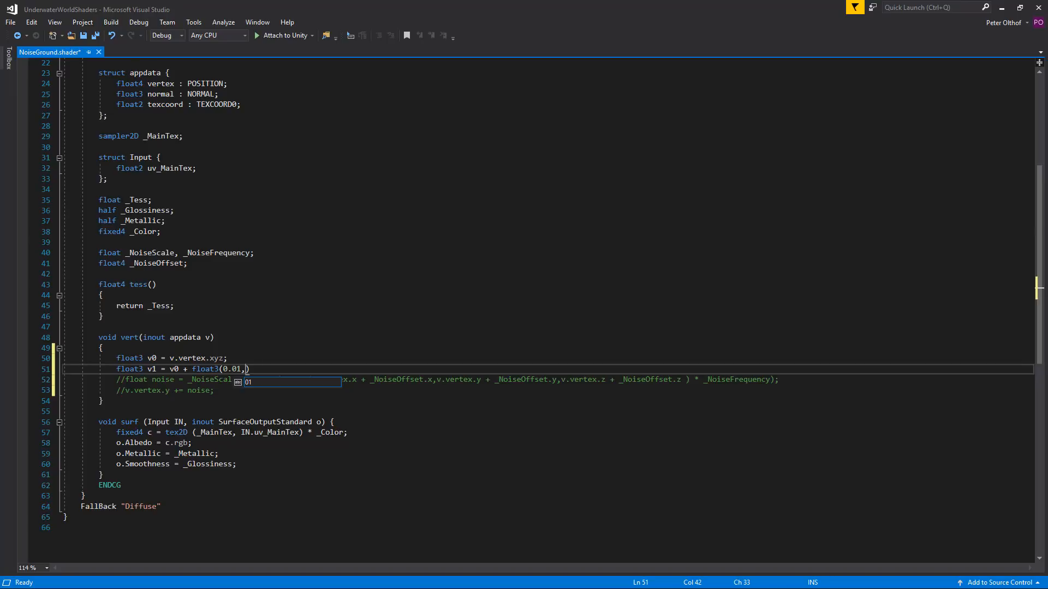
pyautogui.write('0,0')
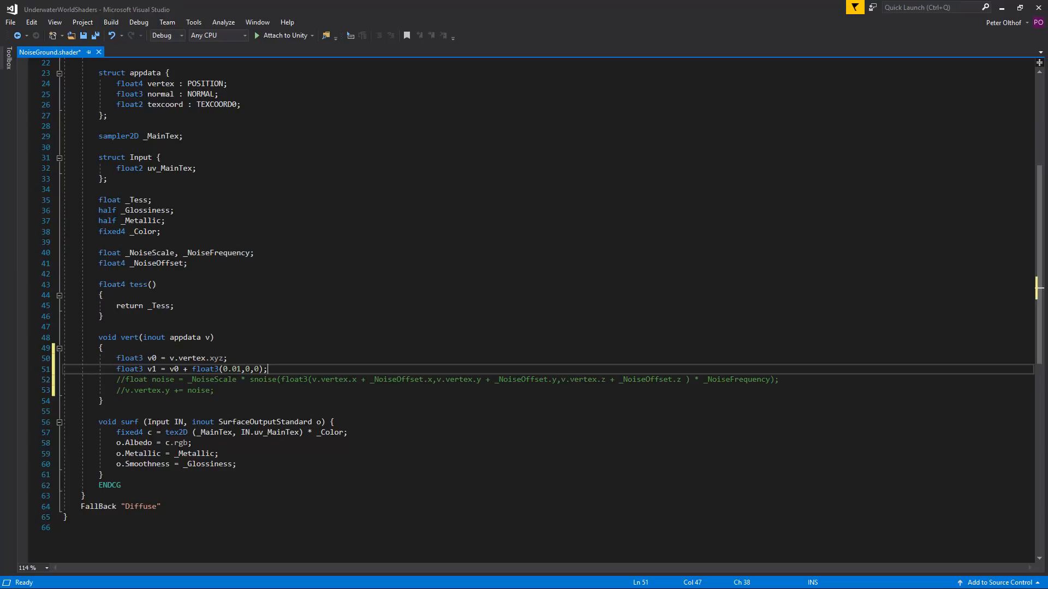
pyautogui.press('enter')
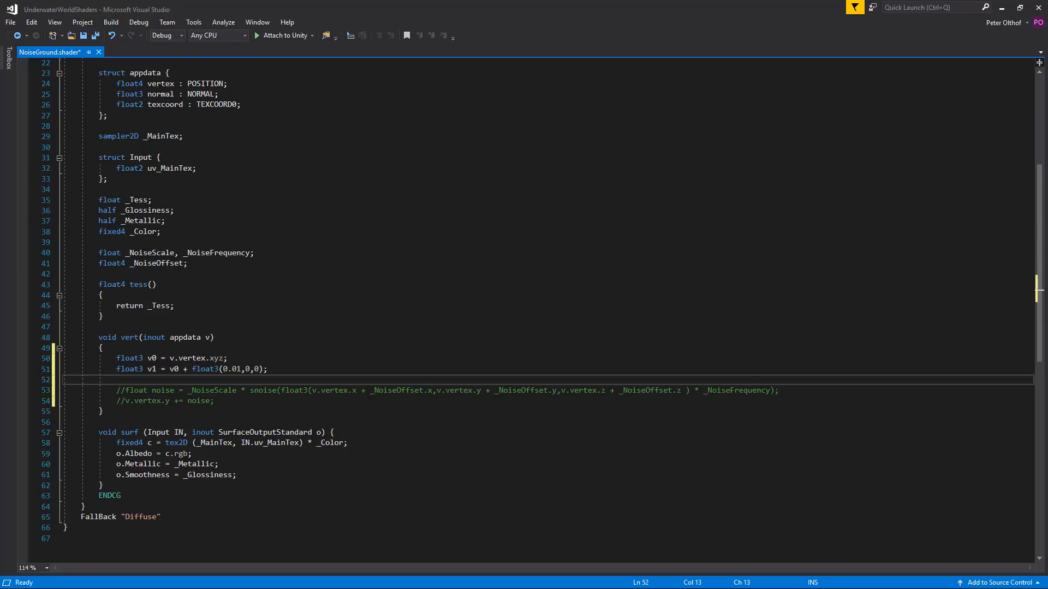
# Declare float3 v2 = v0 + float(0,0,0.01), a point offset slightly in z.
pyautogui.write('float3')
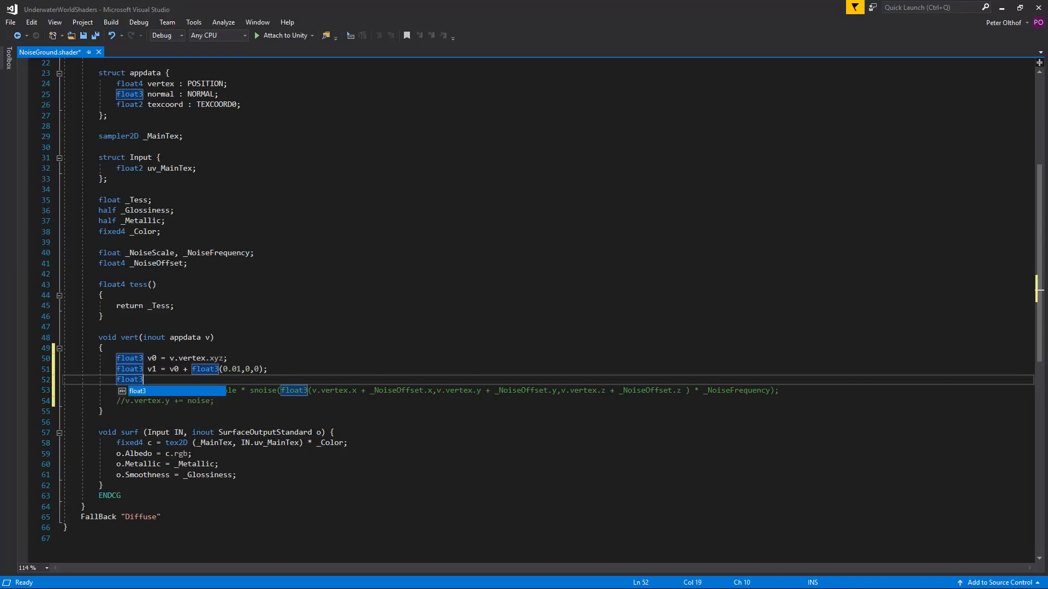
pyautogui.write('v2 =')
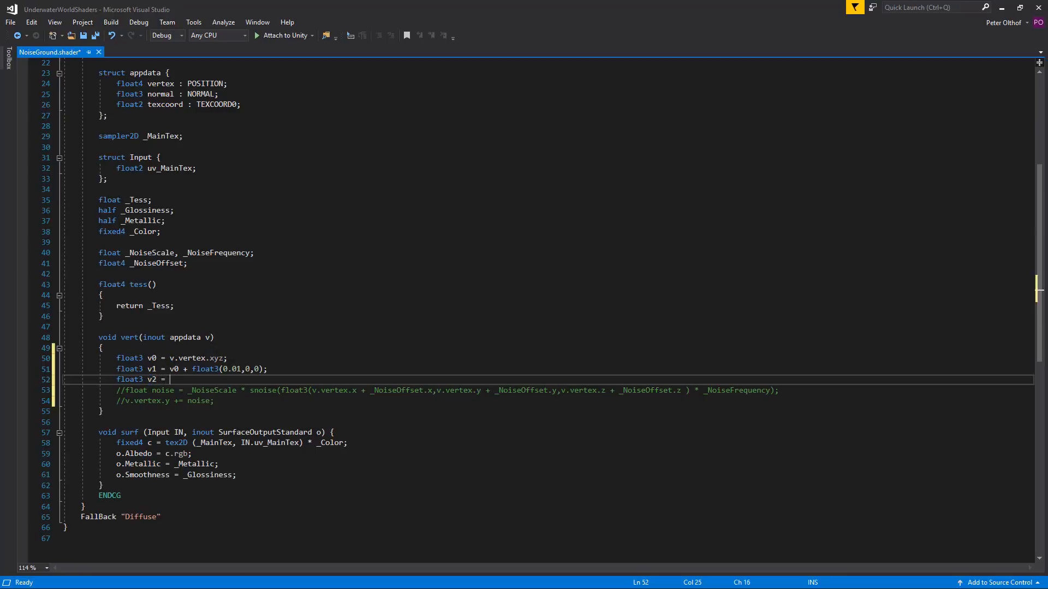
pyautogui.write('v0 +')
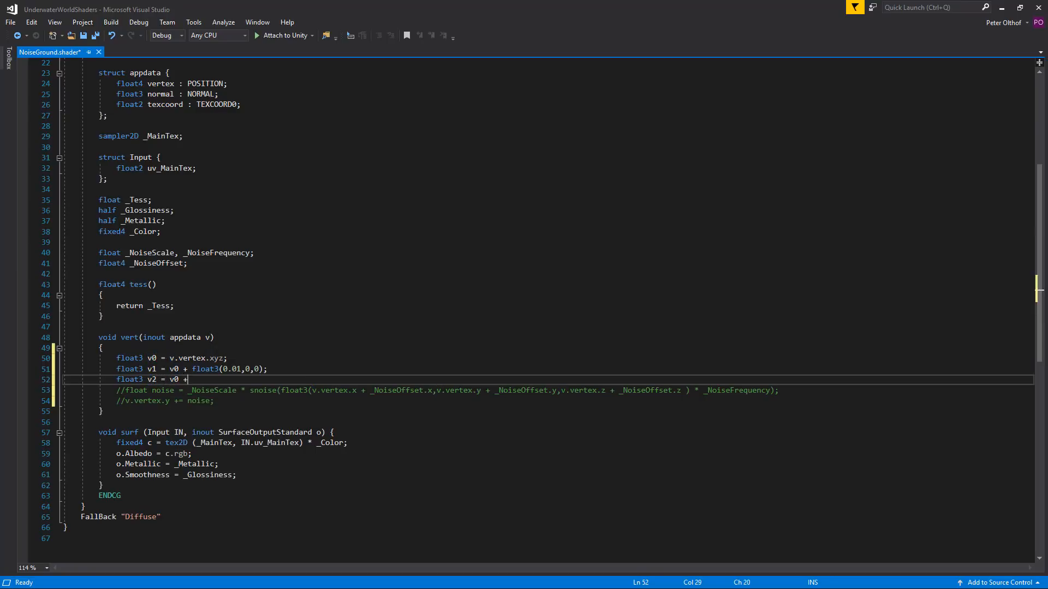
pyautogui.write('float(')
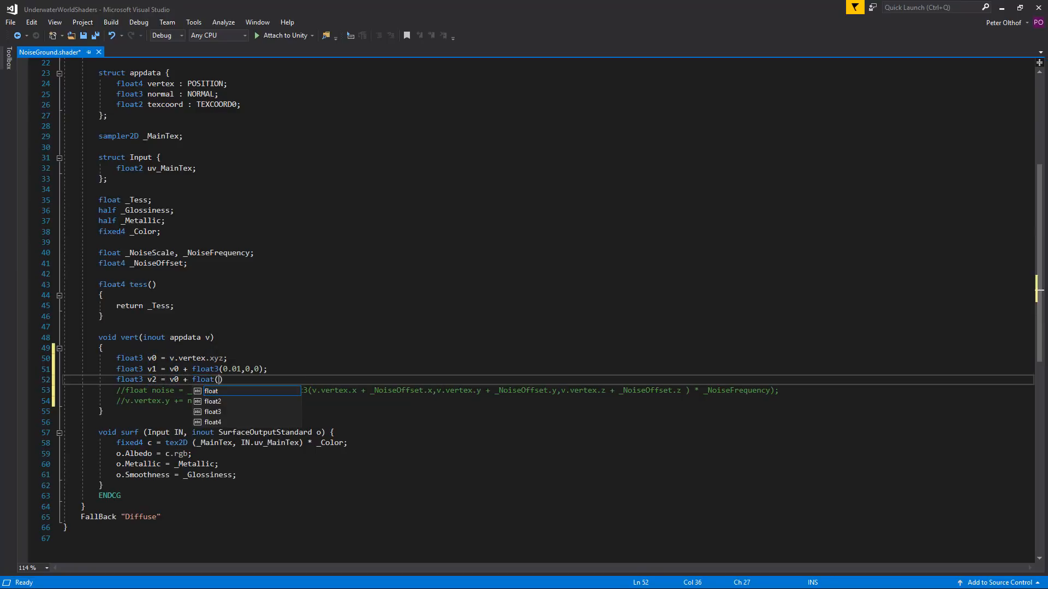
pyautogui.write('0,0,0.01')
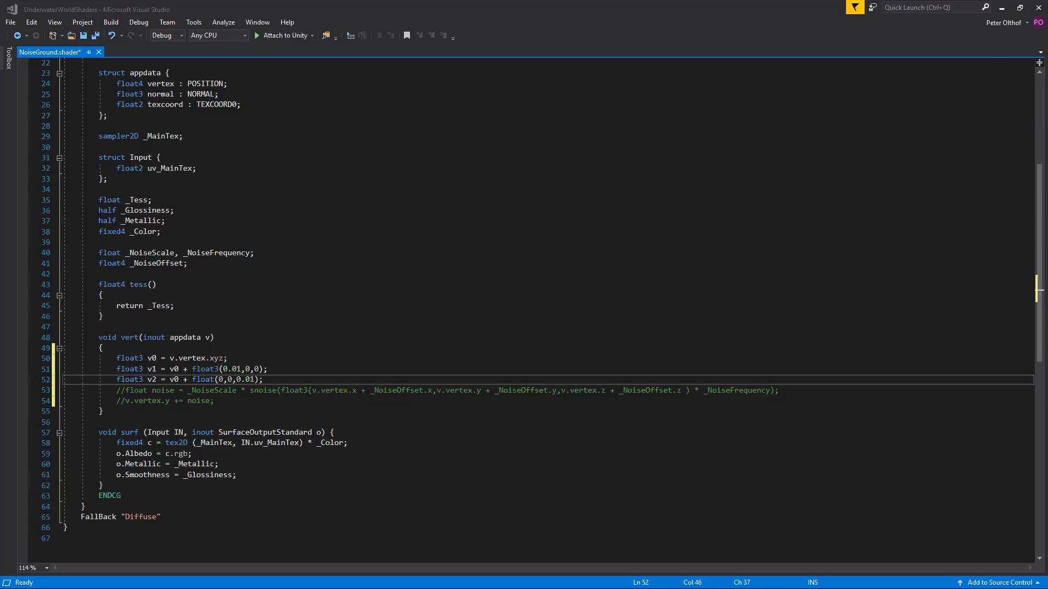
# Add float ns0 = _NoiseScale * snoise(...) * _NoiseFrequency sampled at v0 instead of v.vertex.
pyautogui.click(263, 380)
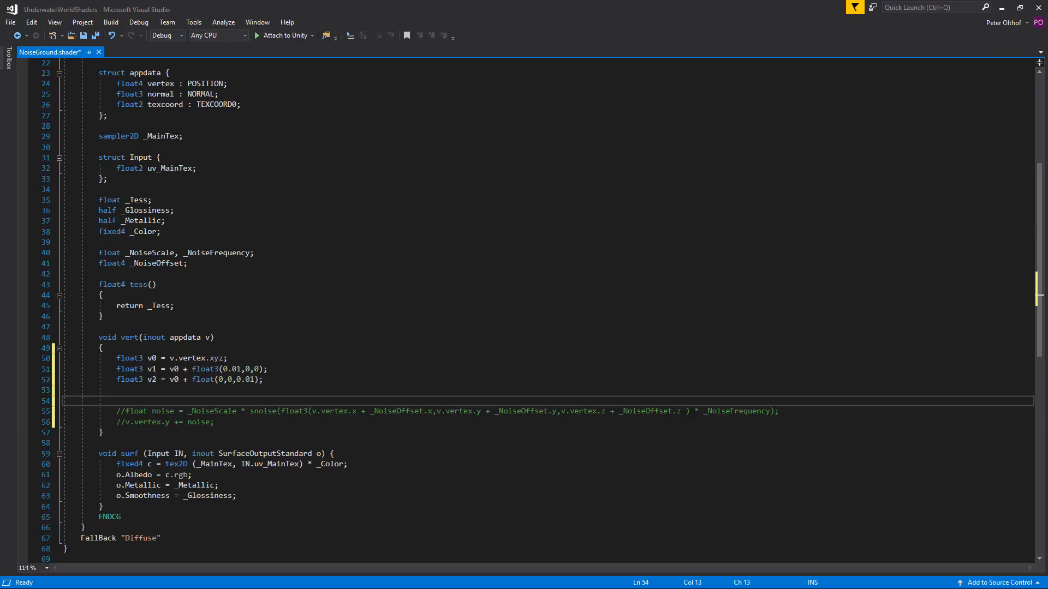
pyautogui.write('float')
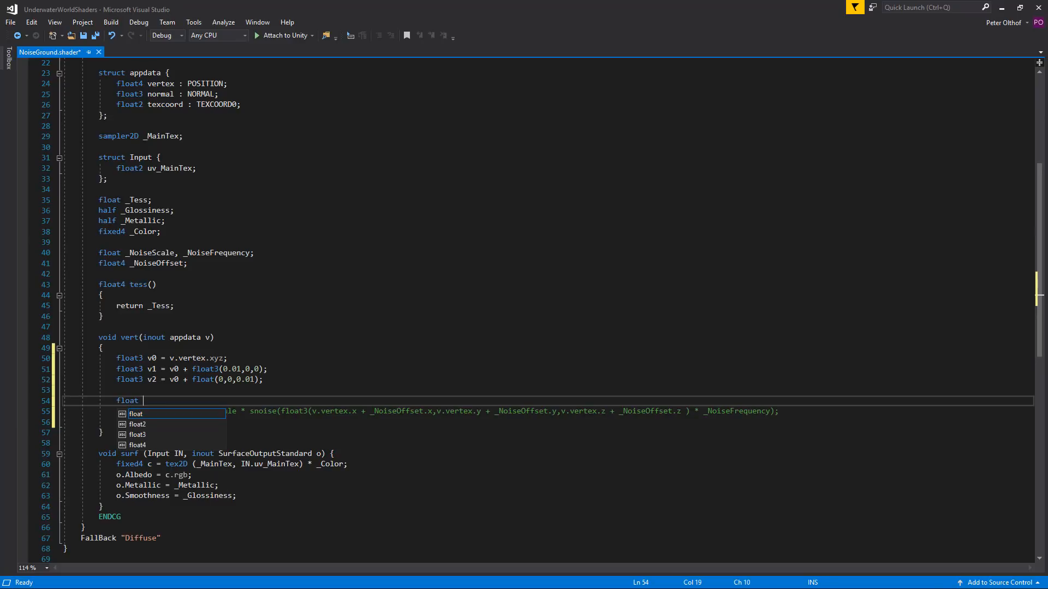
pyautogui.write('ns0')
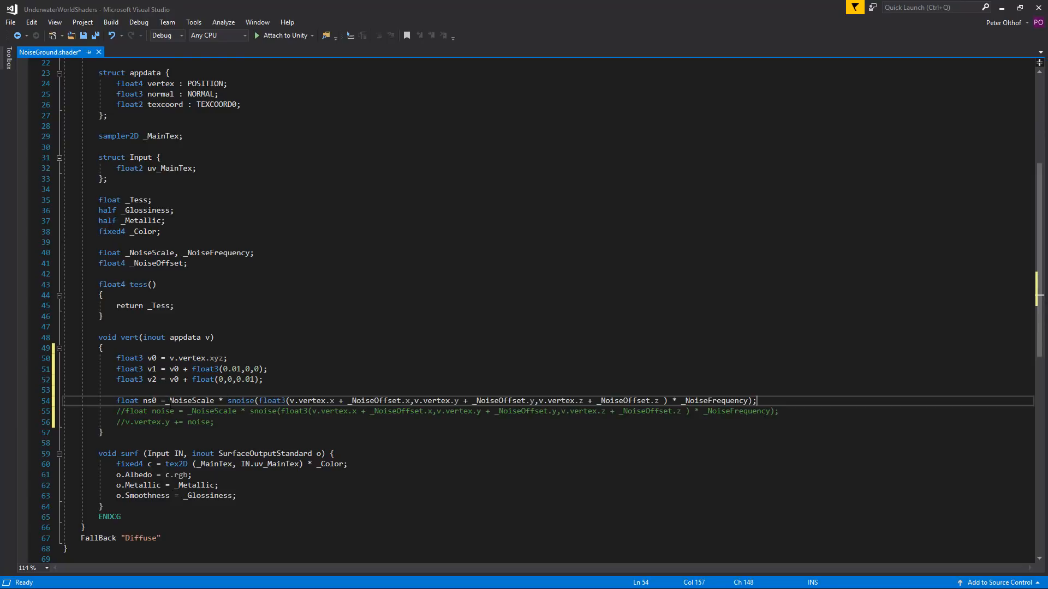
pyautogui.doubleClick(196, 400)
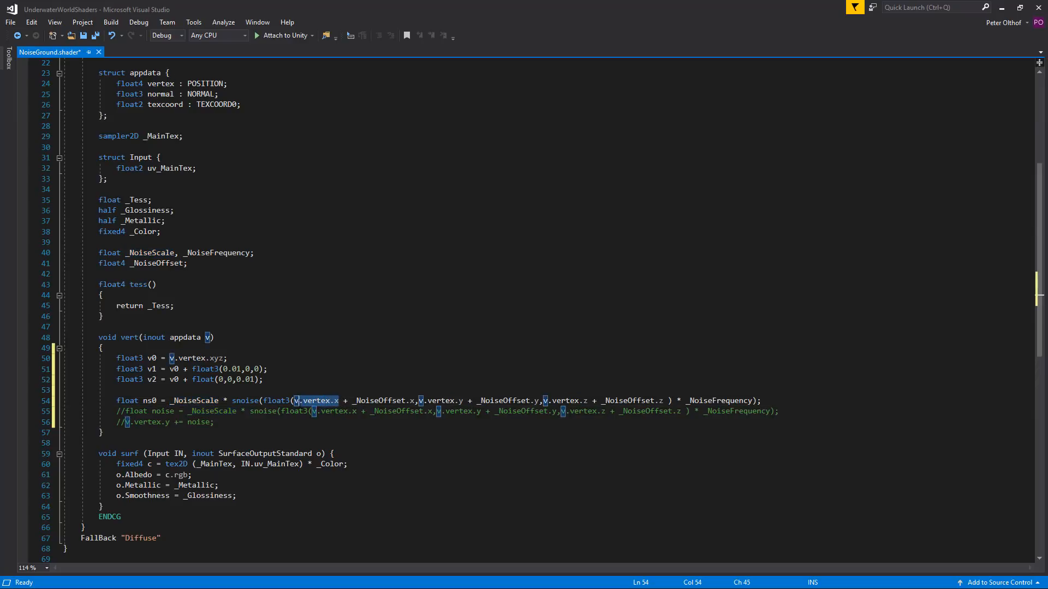
pyautogui.write('v0')
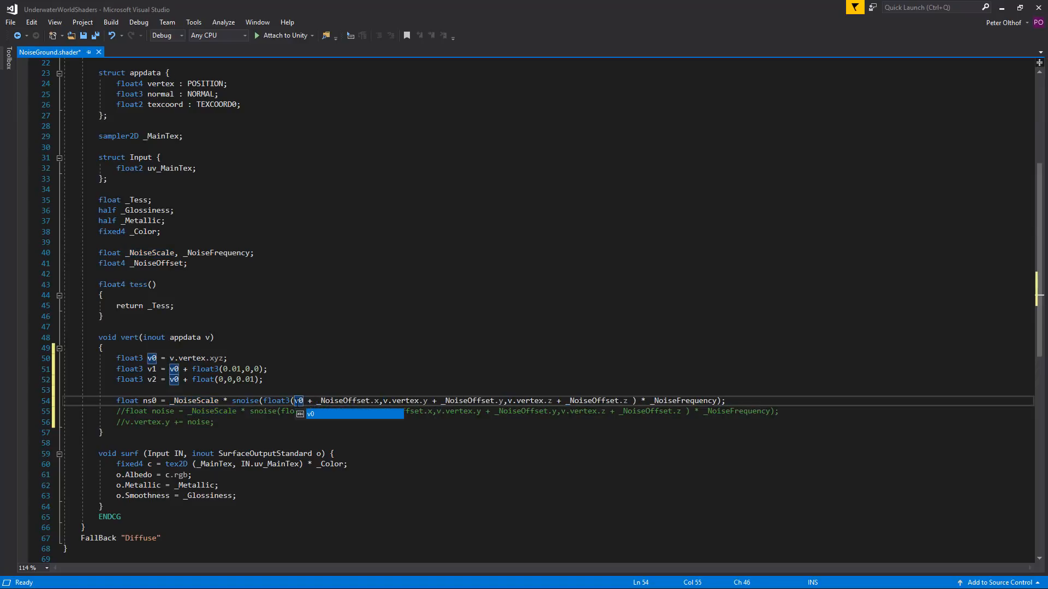
pyautogui.write('.x')
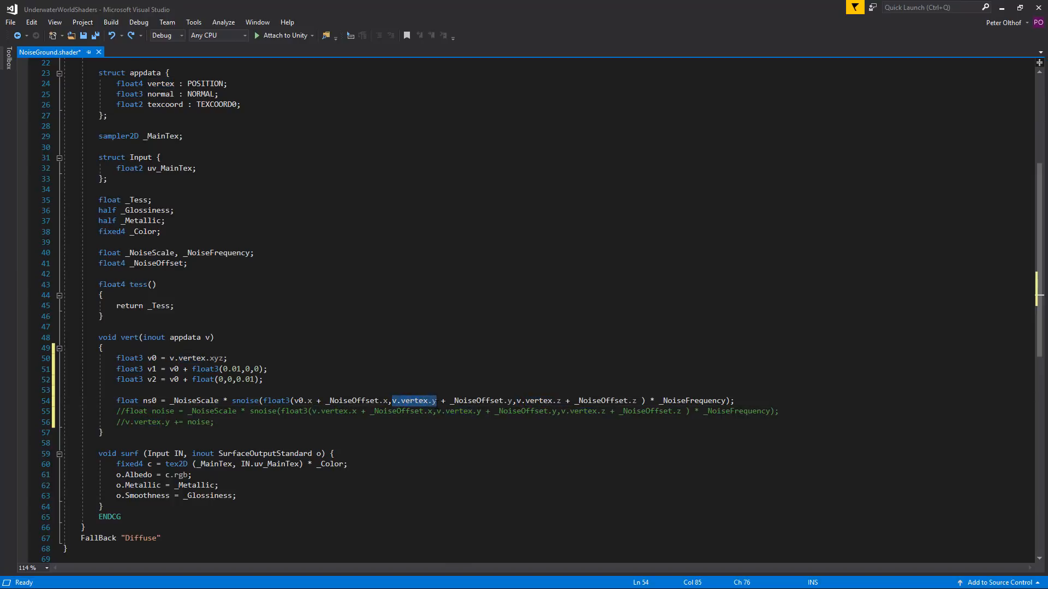
pyautogui.write('v0')
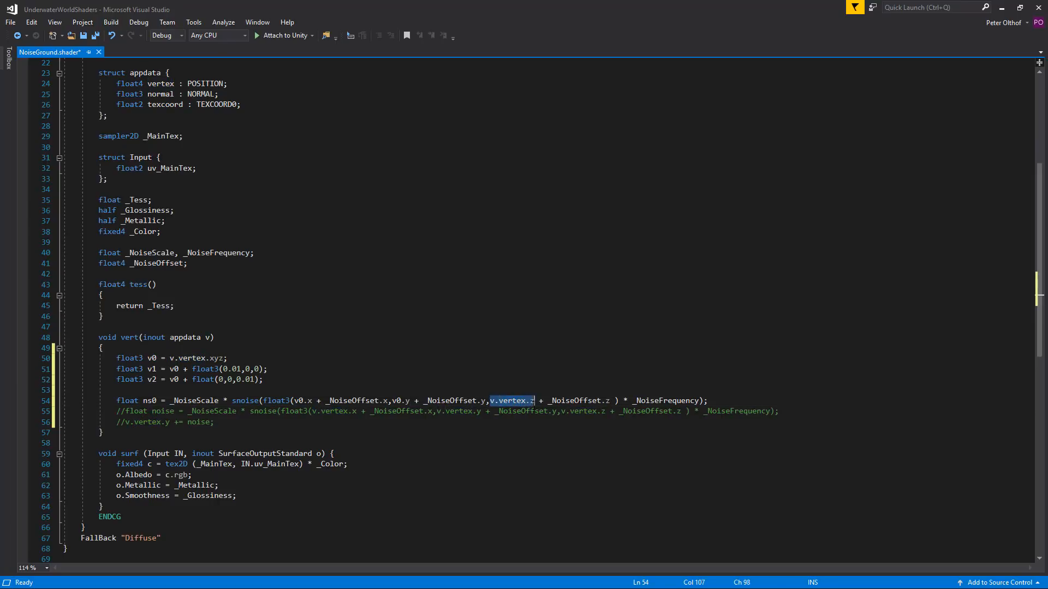
pyautogui.write('v0')
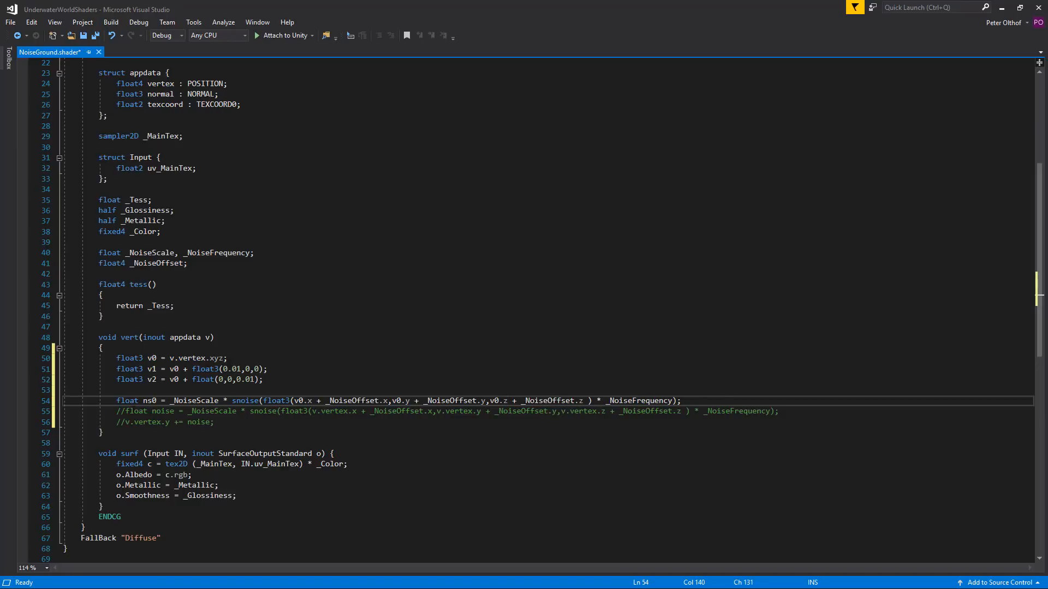
# Add the line v0.xyz += ns0 * v.normal; displacing v0 along the normal.
pyautogui.click(680, 400)
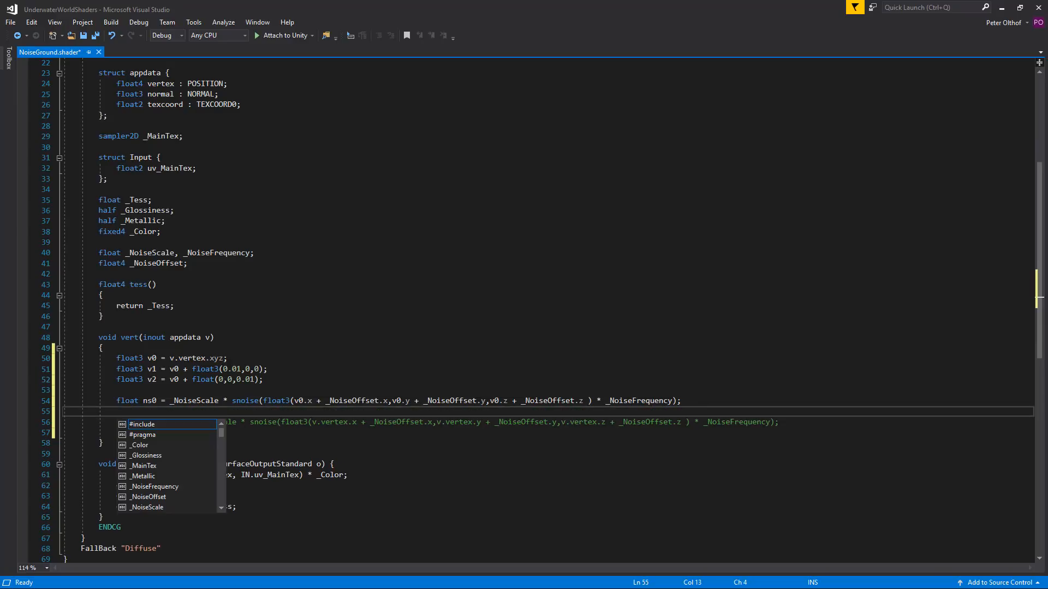
pyautogui.write('v0.')
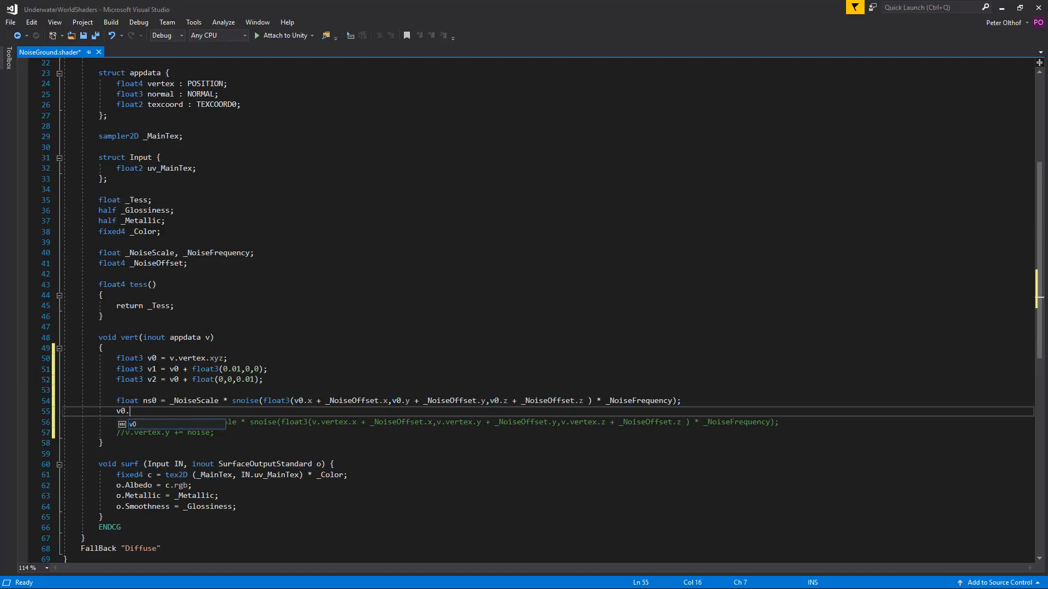
pyautogui.write('xyz')
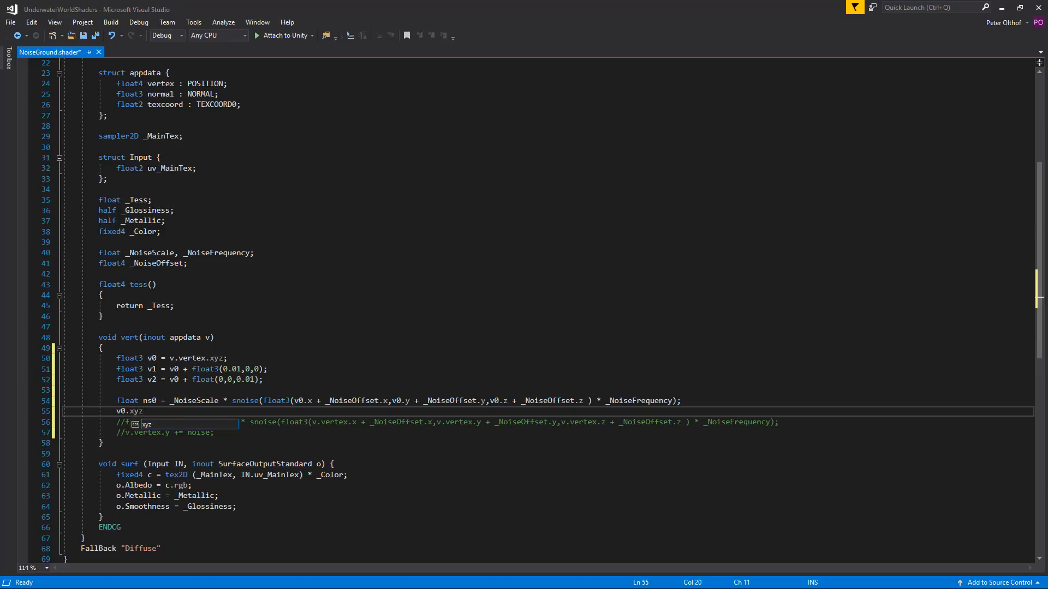
pyautogui.write('+= ns0 * v.')
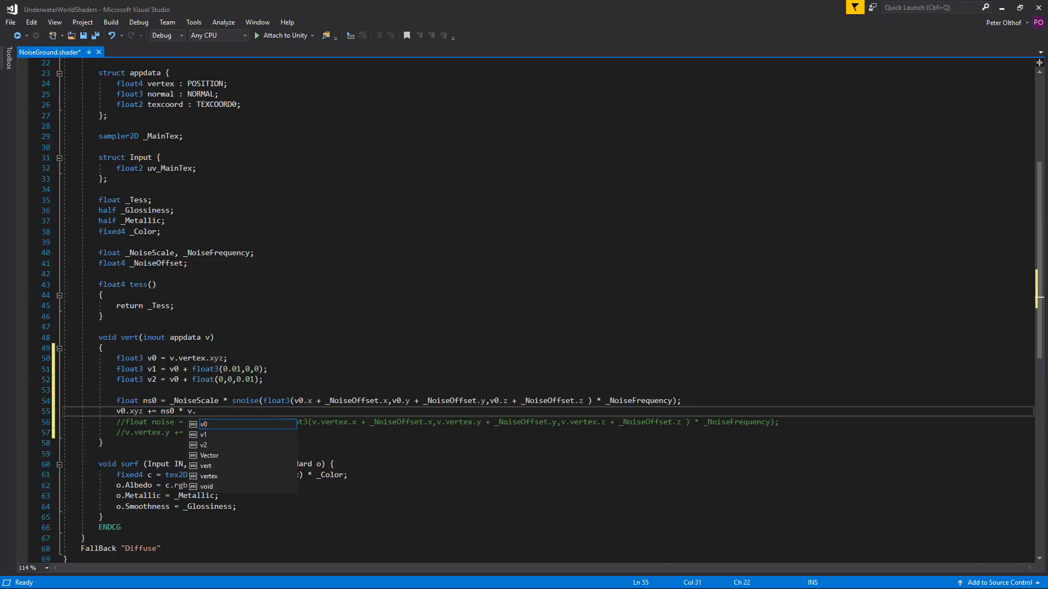
pyautogui.write('normal;')
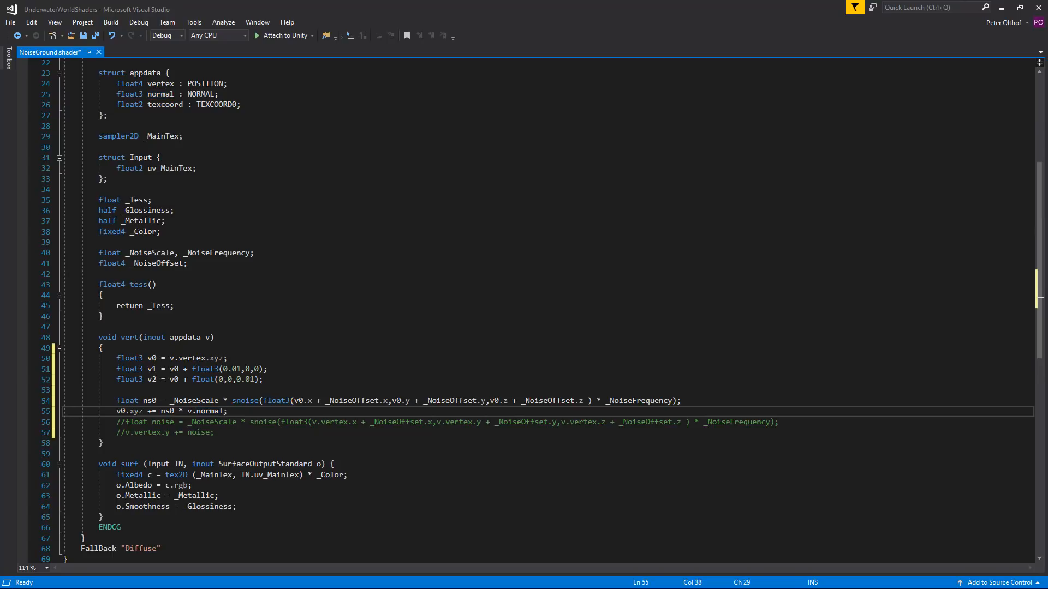
# Remap the displacement to ((ns0+1)/2) * v.normal so noise stays in the 0–1 range.
pyautogui.click(226, 411)
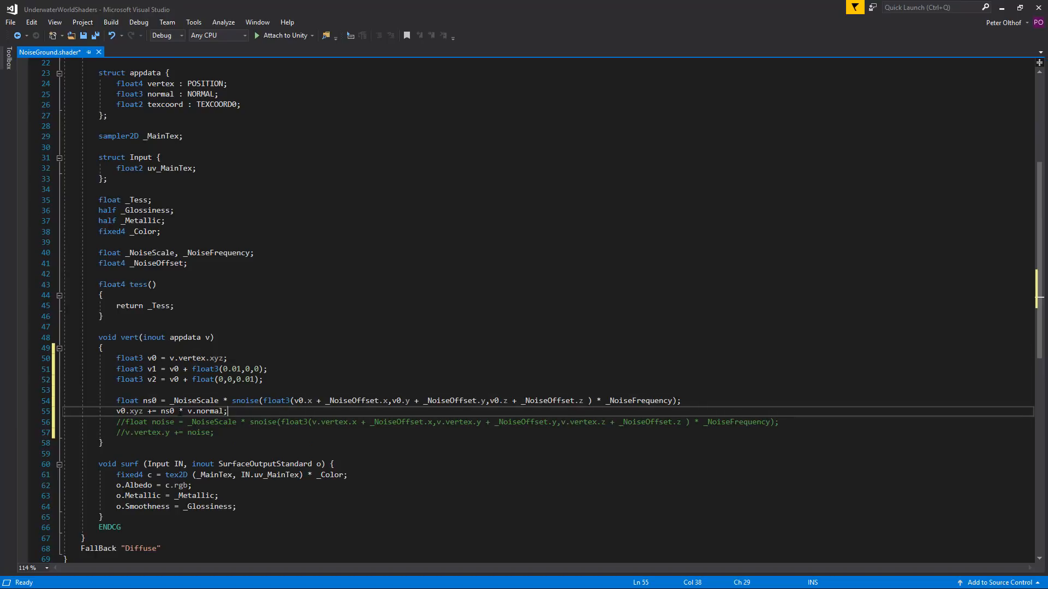
pyautogui.doubleClick(167, 411)
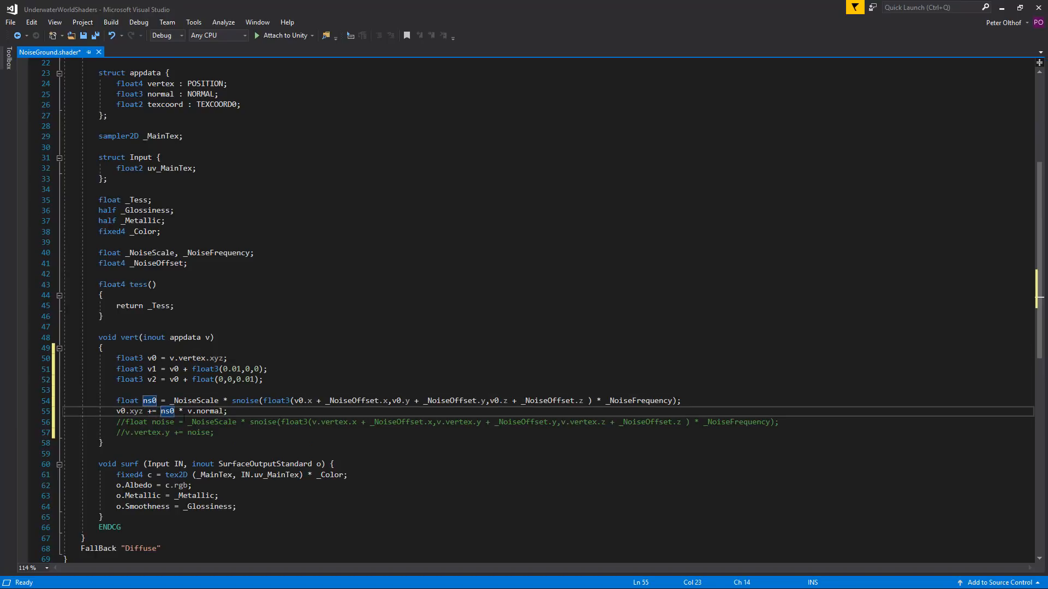
pyautogui.write('(')
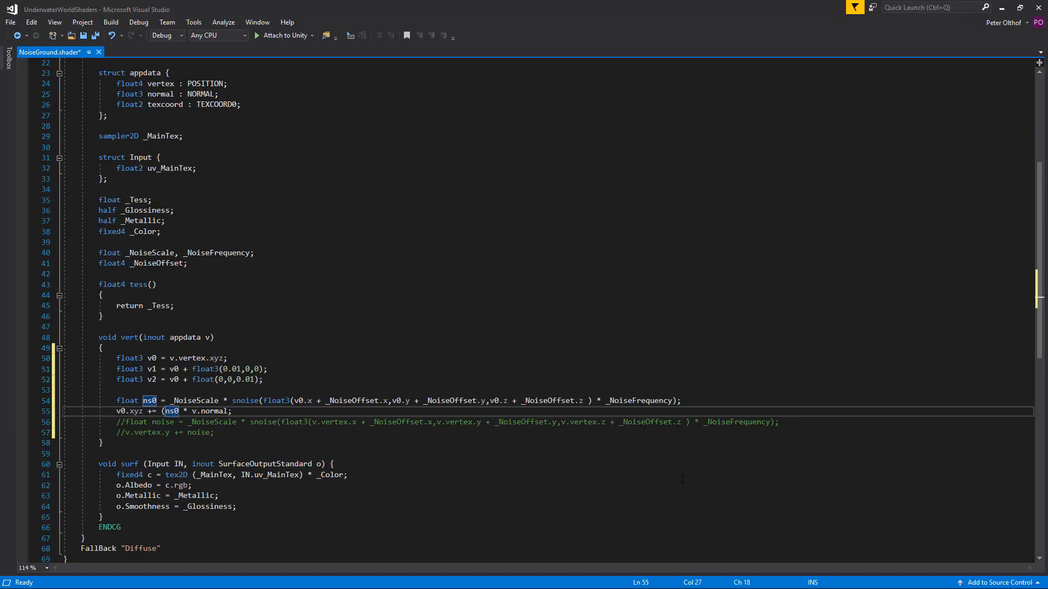
pyautogui.write('+')
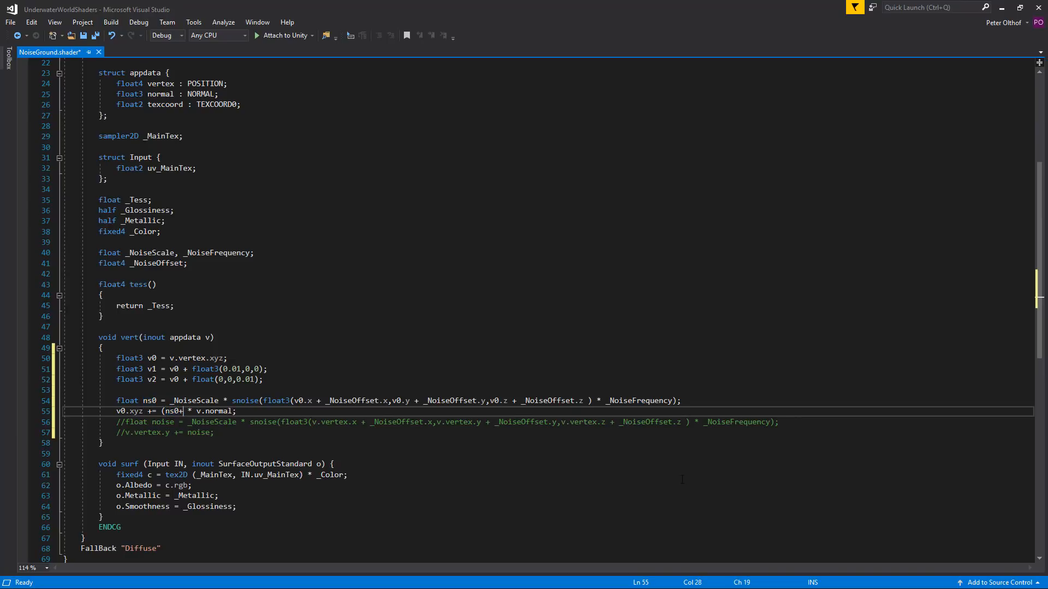
pyautogui.write('1)')
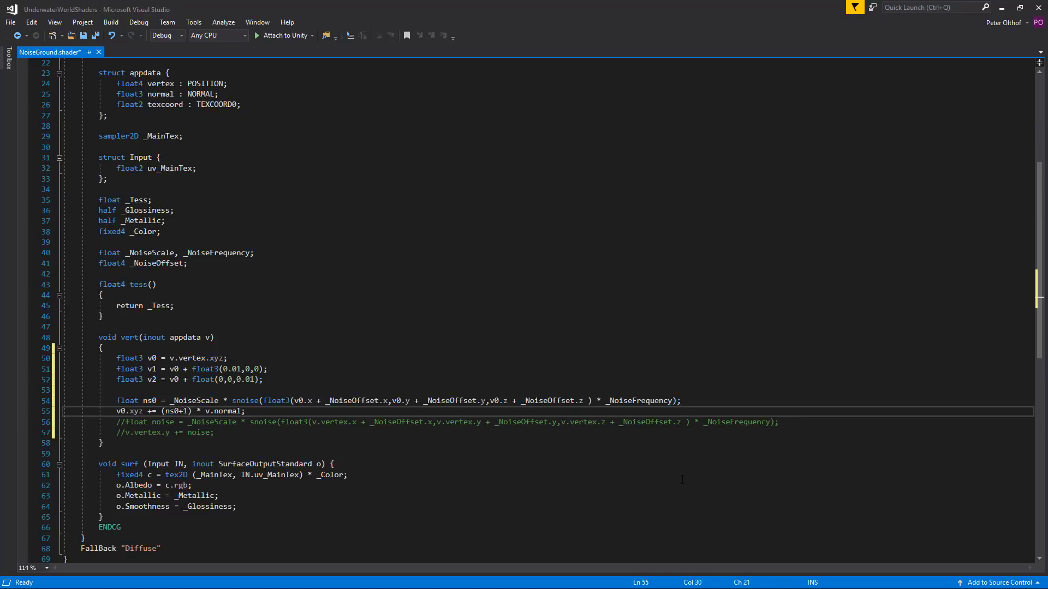
pyautogui.write('/2')
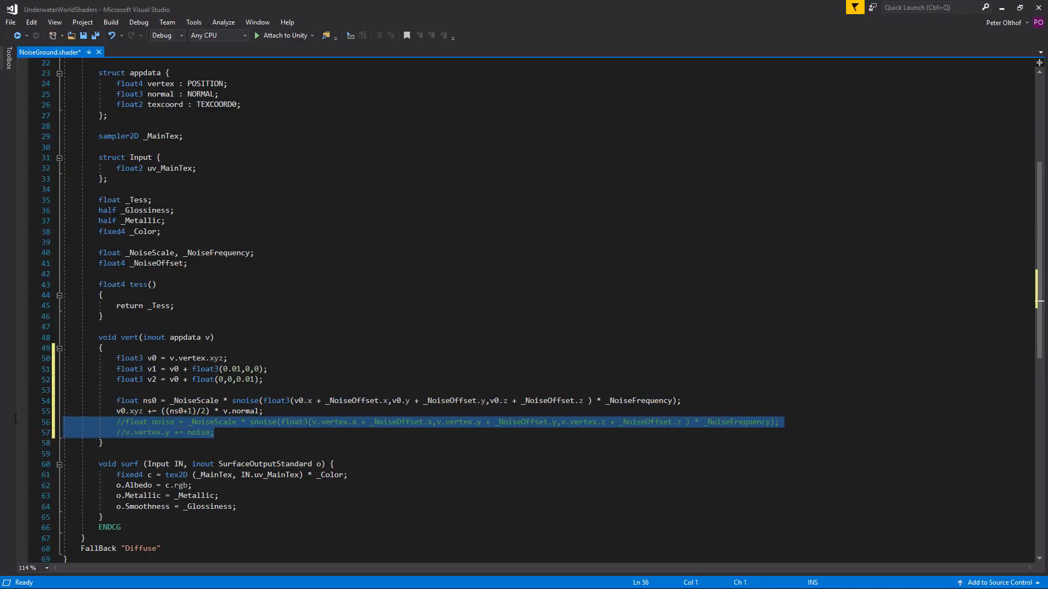
# Remove old commented lines, compute vn as the normalized cross of the displaced offsets and assign v.normal = vn.
pyautogui.press('Delete')
pyautogui.write('float3 vn')
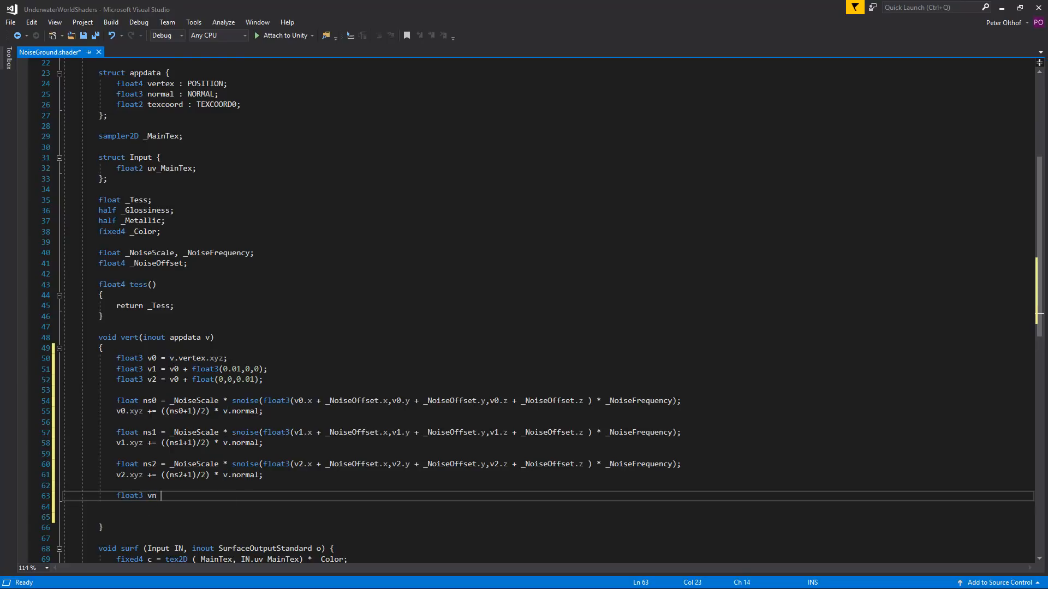
pyautogui.write('= cross')
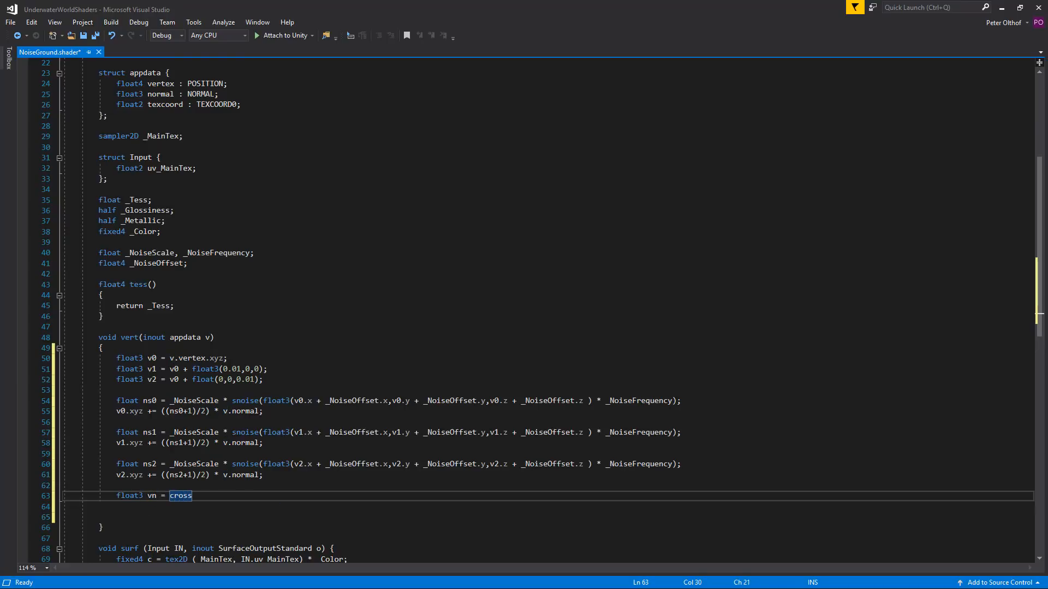
pyautogui.write('(v2-v0,v1-v0);')
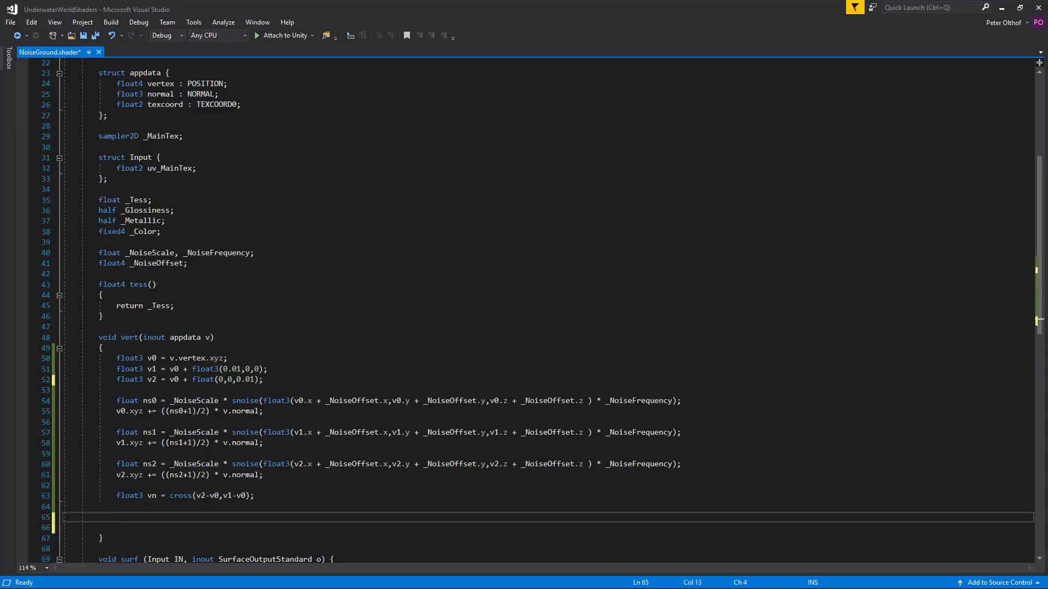
pyautogui.write('v.normal =')
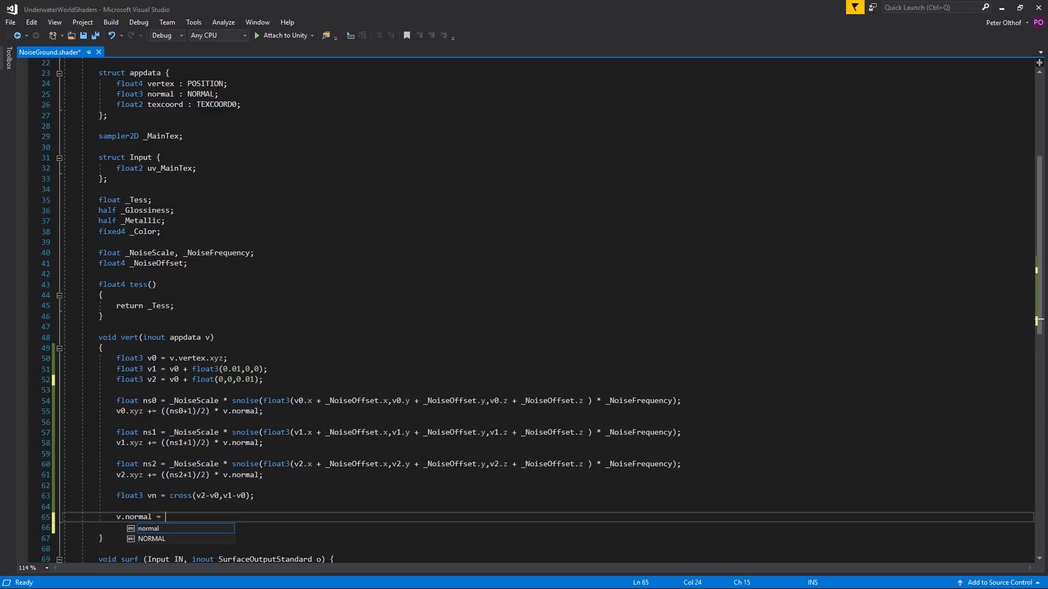
pyautogui.write('normalize(')
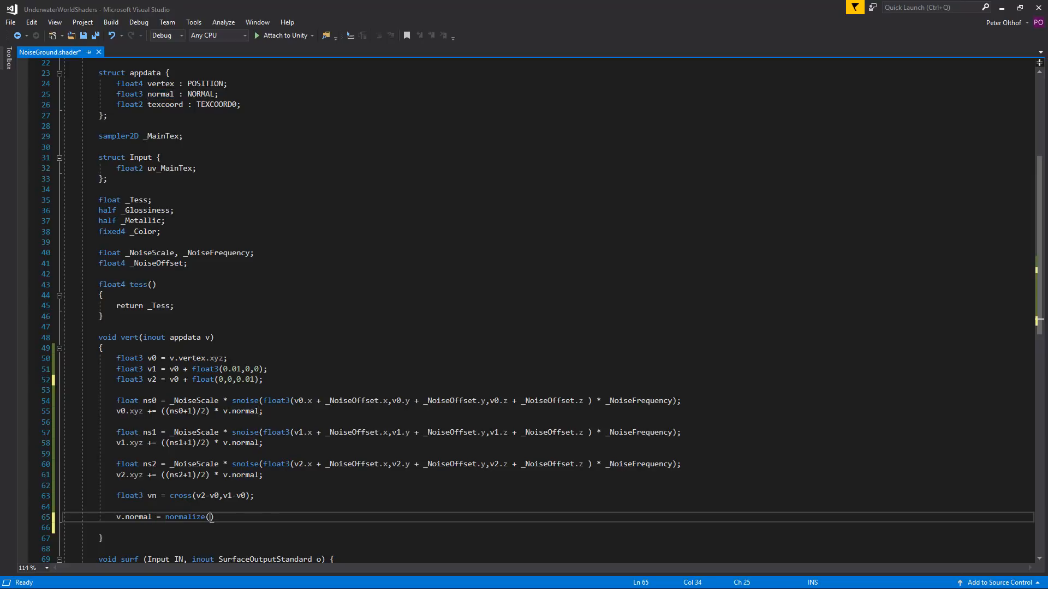
pyautogui.write('vn);')
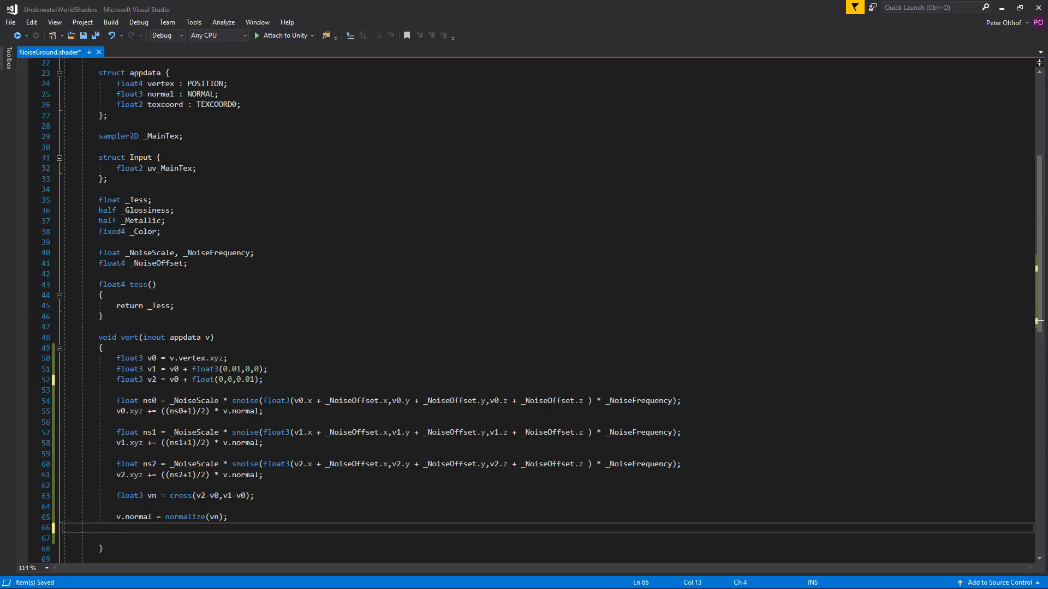
# Assign v.vertex.xyz = v0 and switch to Unity to view the displaced terrain.
pyautogui.write('v.vertex.')
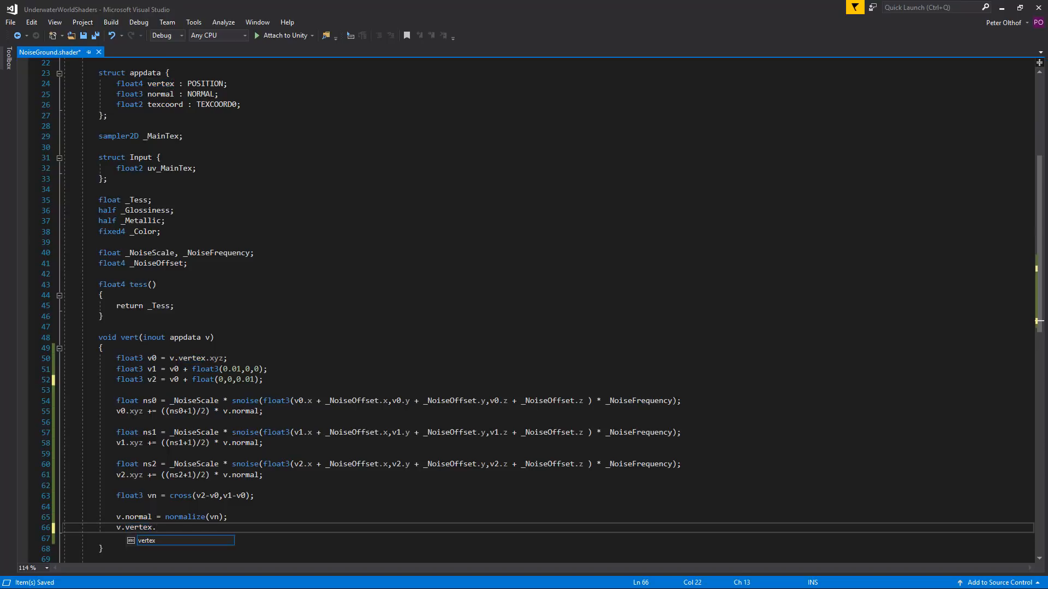
pyautogui.write('xyz =')
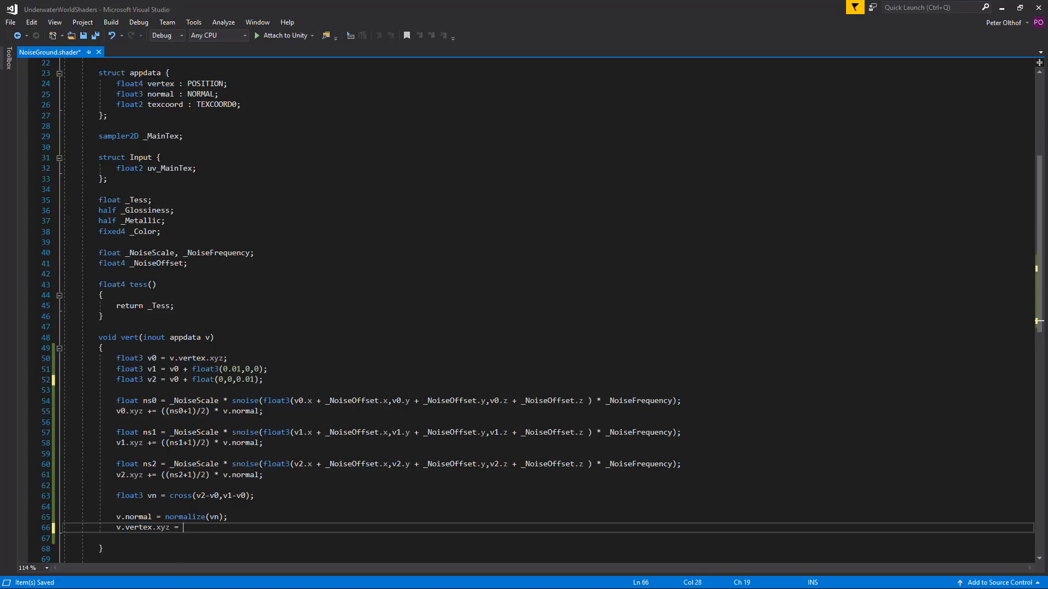
pyautogui.write('v0;')
pyautogui.click(190, 378)
pyautogui.write('3')
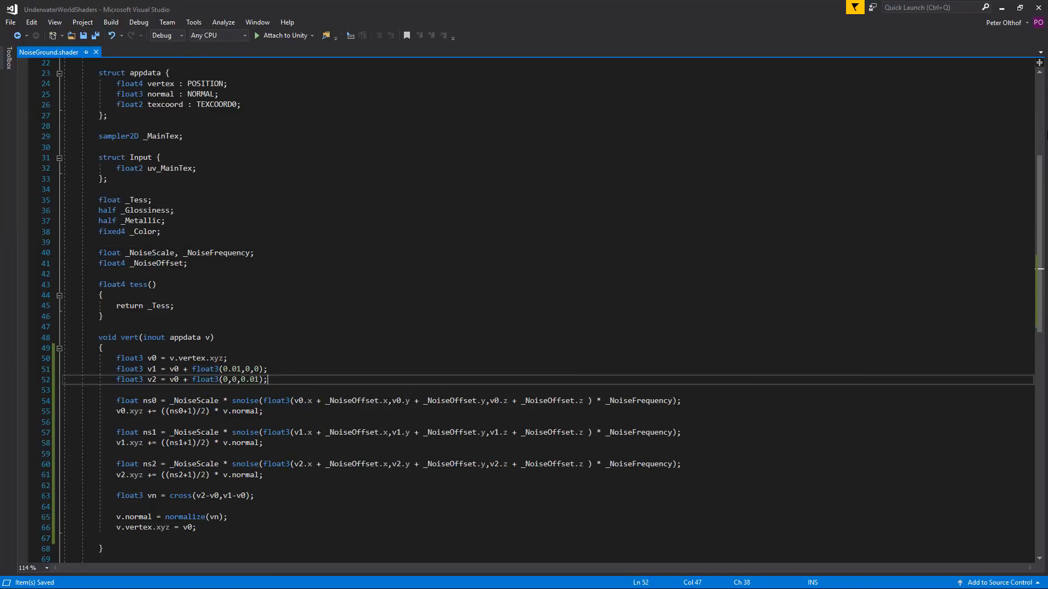
pyautogui.press('alt+tab')
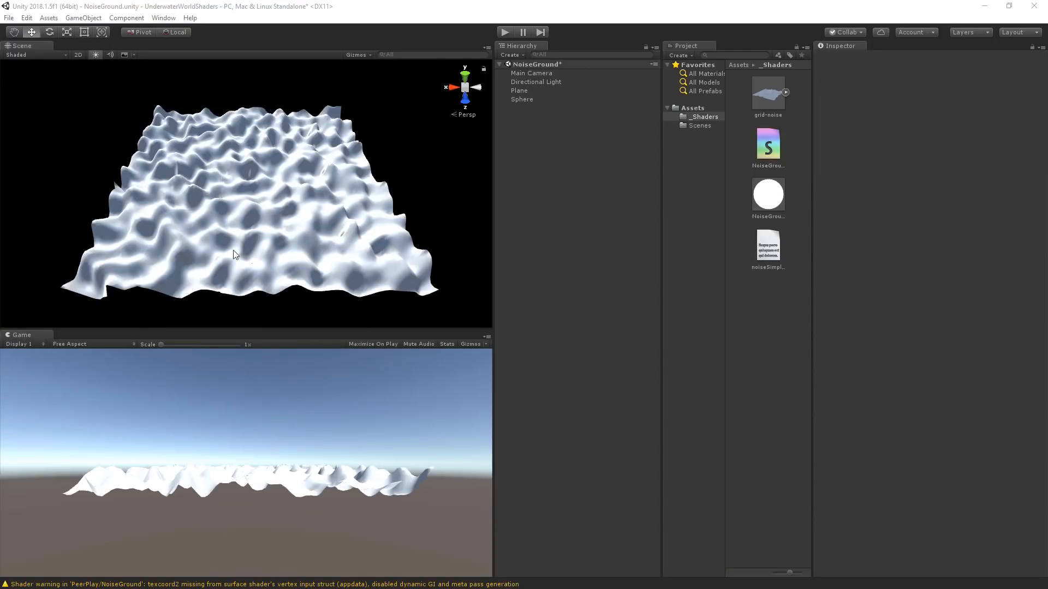
pyautogui.moveTo(207, 215)
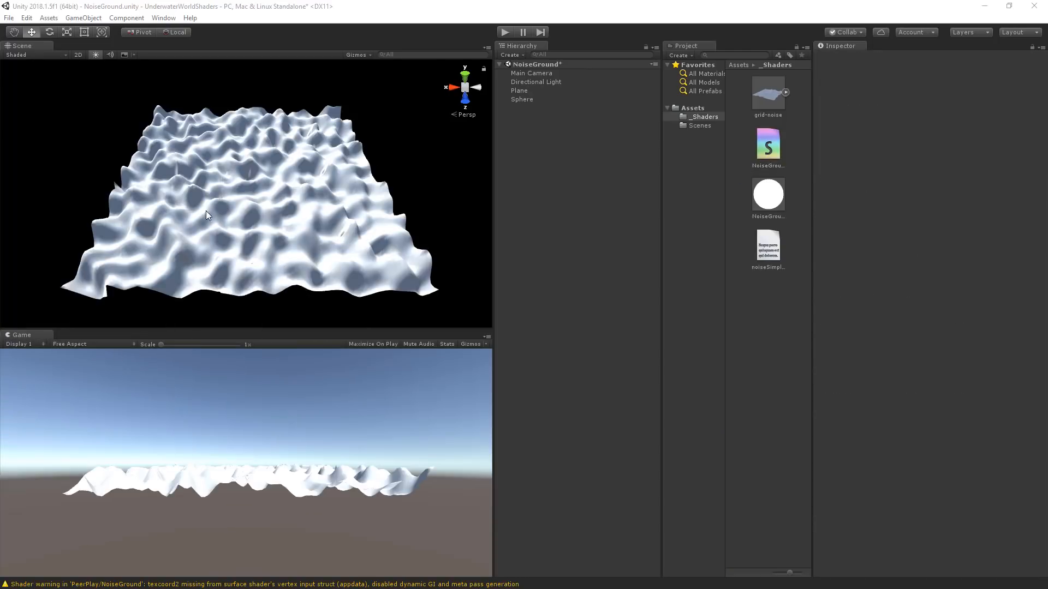
# Select the Plane and adjust its NoiseGround Noise Scale and Noise Frequency for broader hills.
pyautogui.click(519, 91)
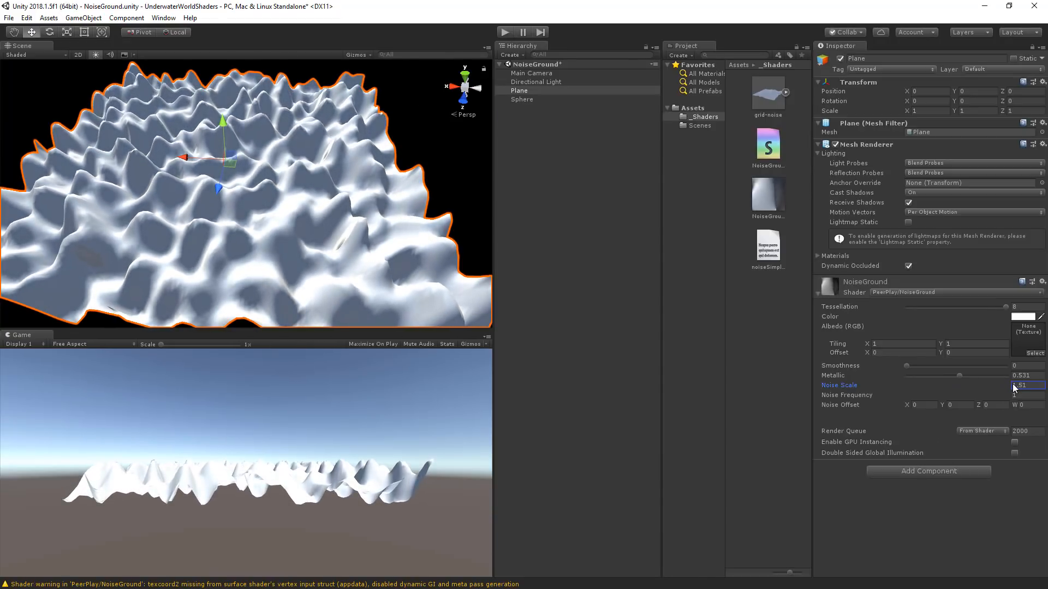
pyautogui.moveTo(1014, 386); pyautogui.dragTo(996, 390)
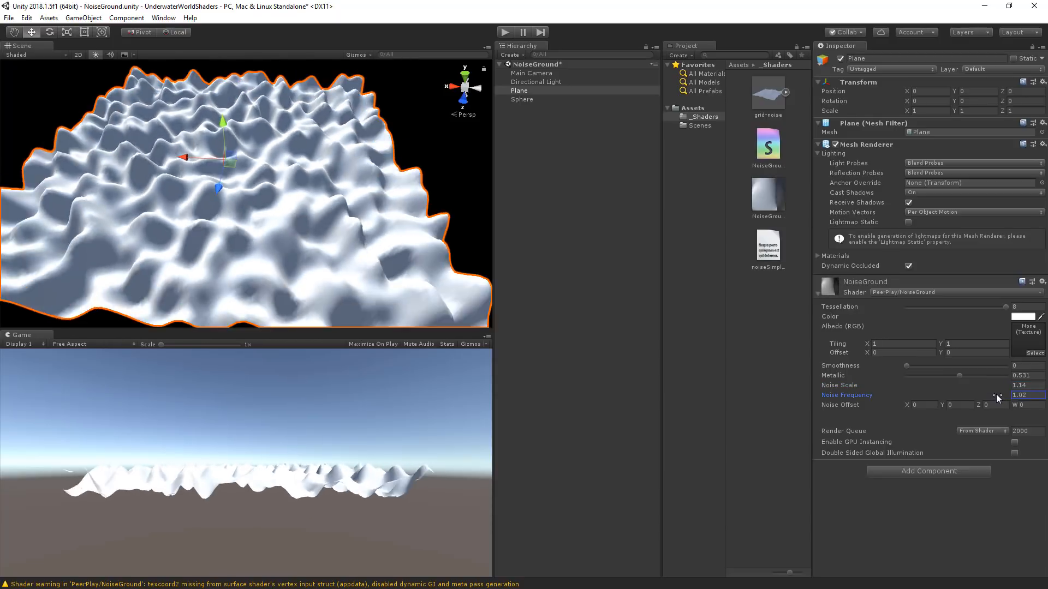
pyautogui.moveTo(995, 399); pyautogui.dragTo(1001, 399)
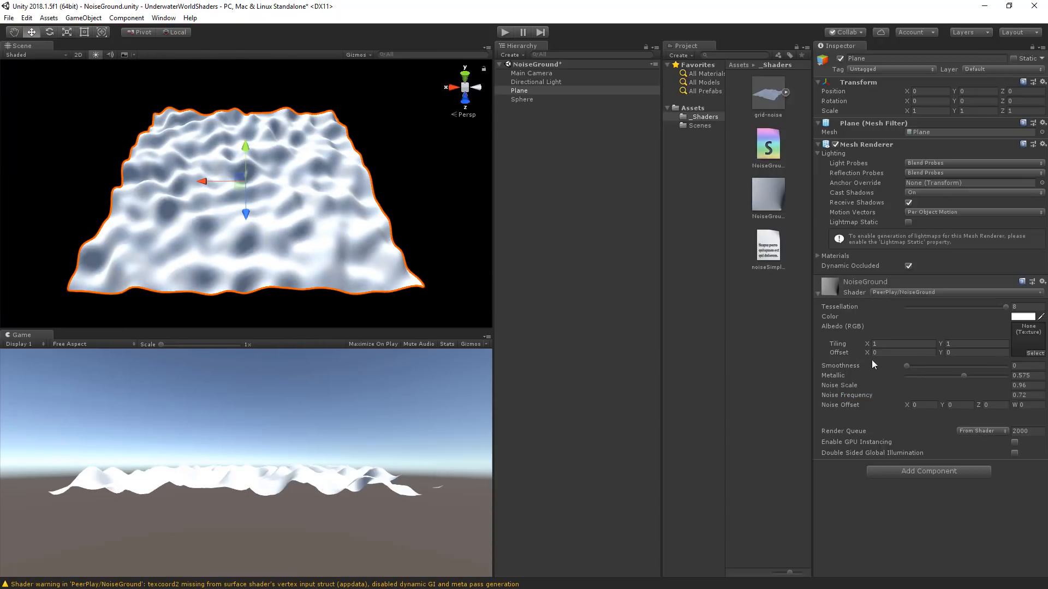
# Set the material's smoothness 0.835, metallic 0.685 and a red colour.
pyautogui.moveTo(905, 366); pyautogui.dragTo(976, 366)
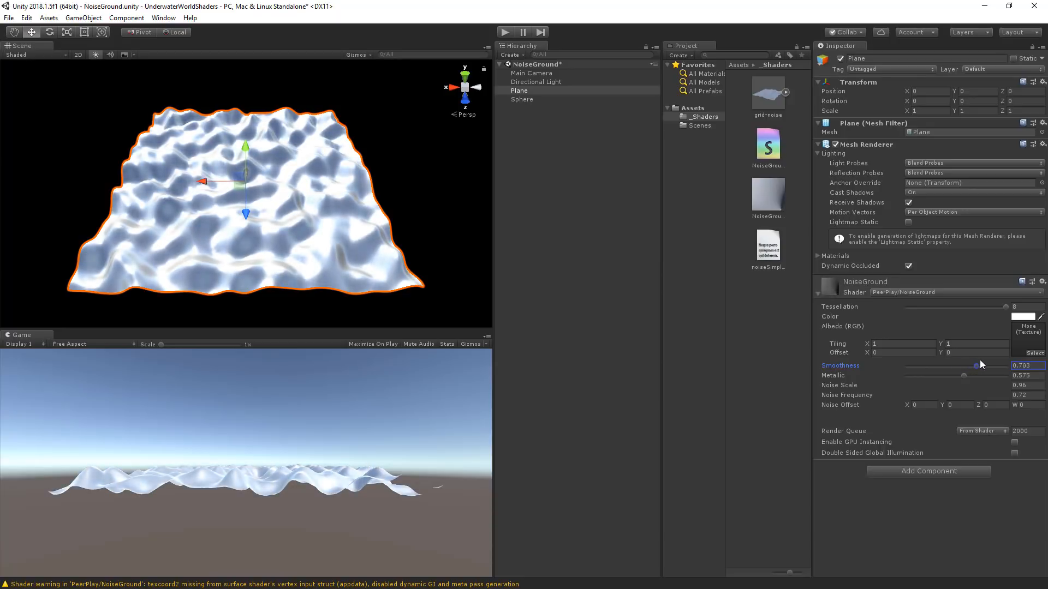
pyautogui.moveTo(978, 366); pyautogui.dragTo(991, 366)
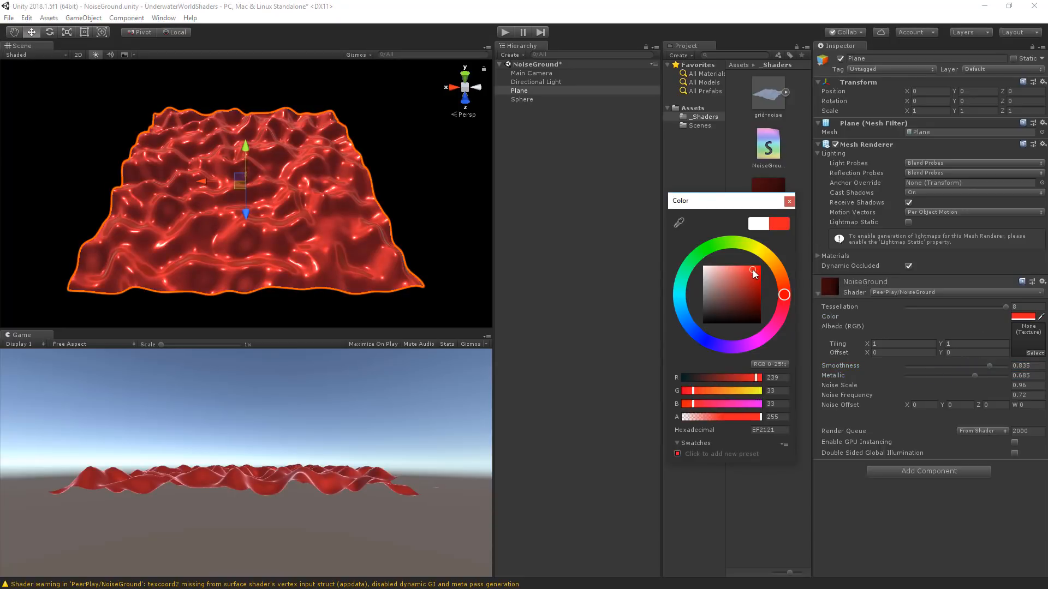
pyautogui.click(788, 200)
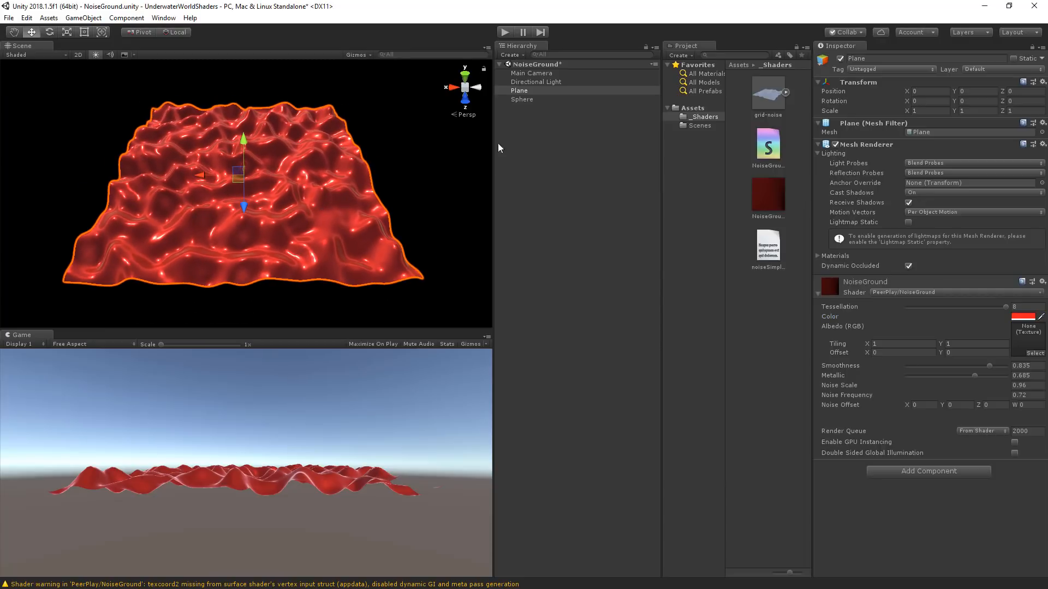
pyautogui.click(535, 82)
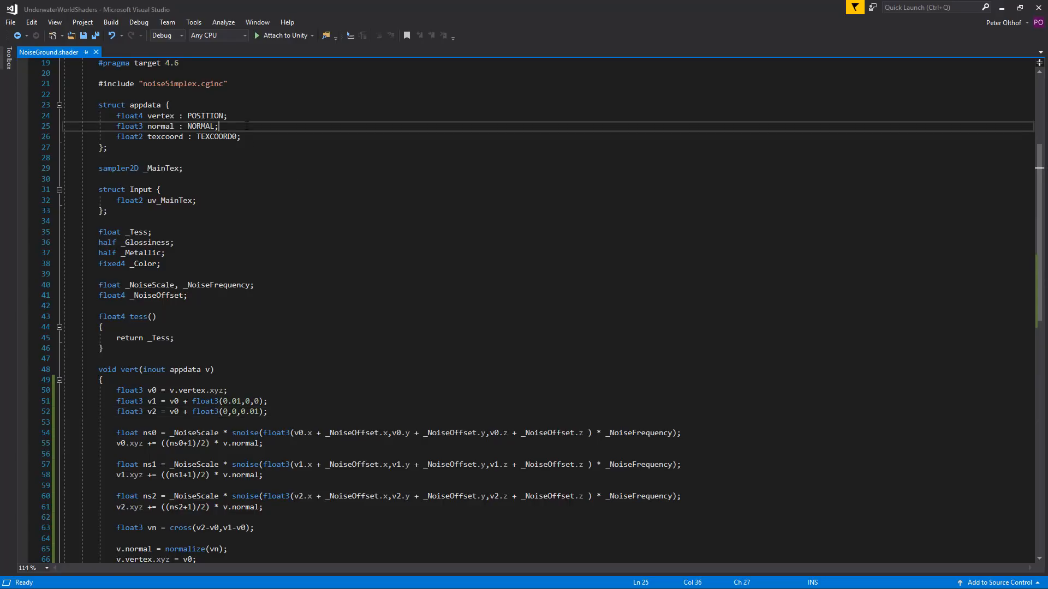
# Add 'float4 tangent : TANGENT;' to the appdata struct and scroll to the vert function.
pyautogui.write('float4 tangent :')
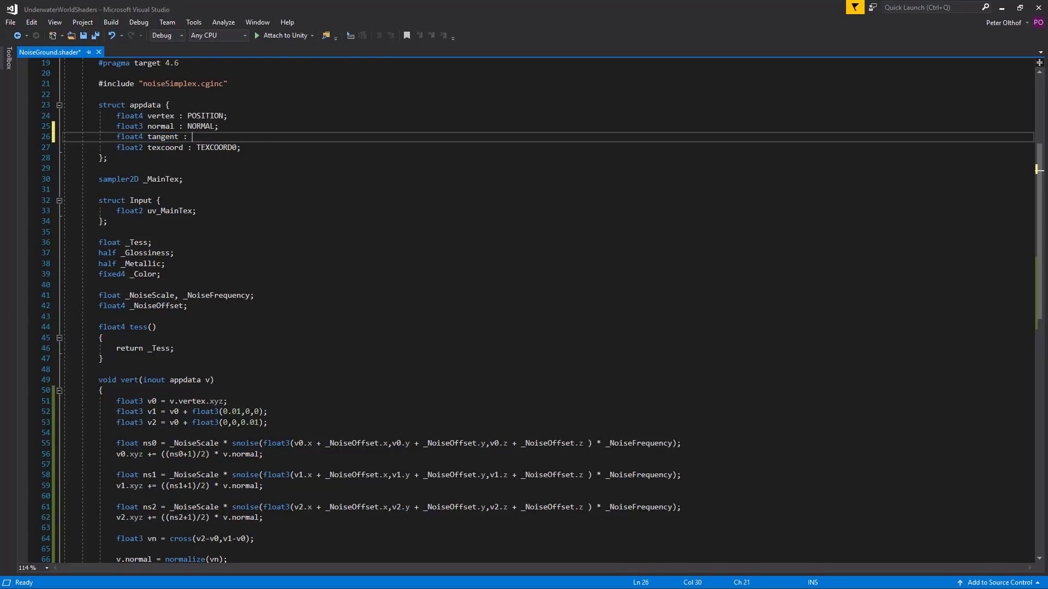
pyautogui.write('TANGENT')
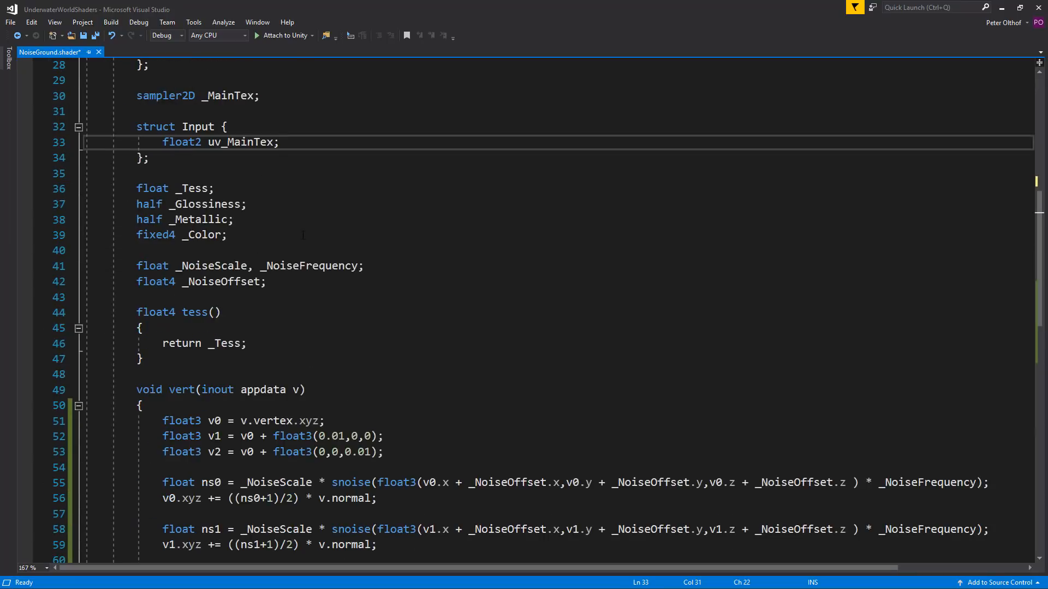
pyautogui.scroll(-3)
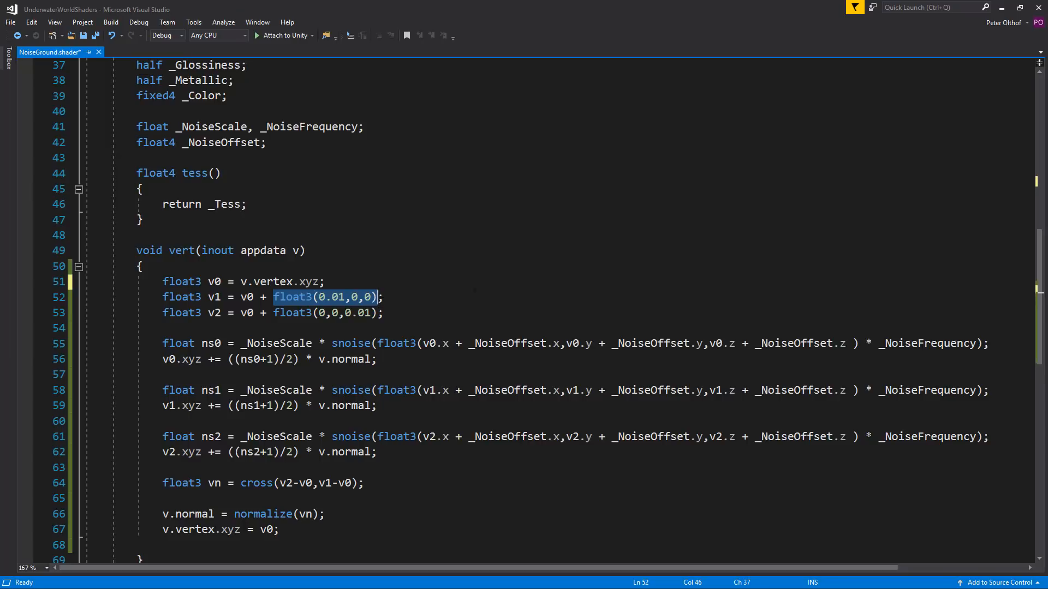
# Offset v1 by (v.tangent.xyz * 0.01) instead of the fixed x offset.
pyautogui.write('(')
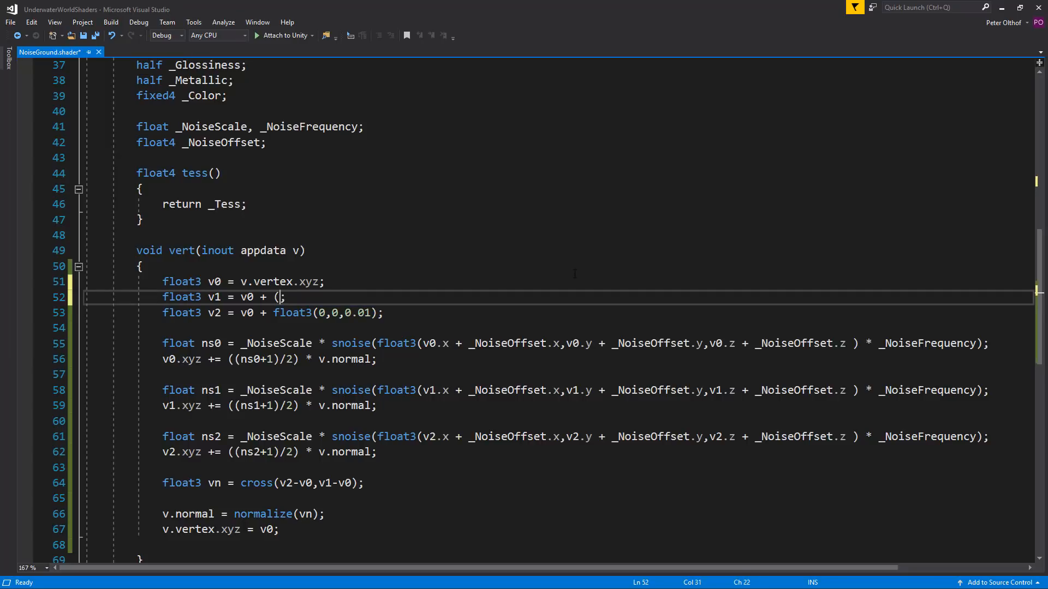
pyautogui.write('v')
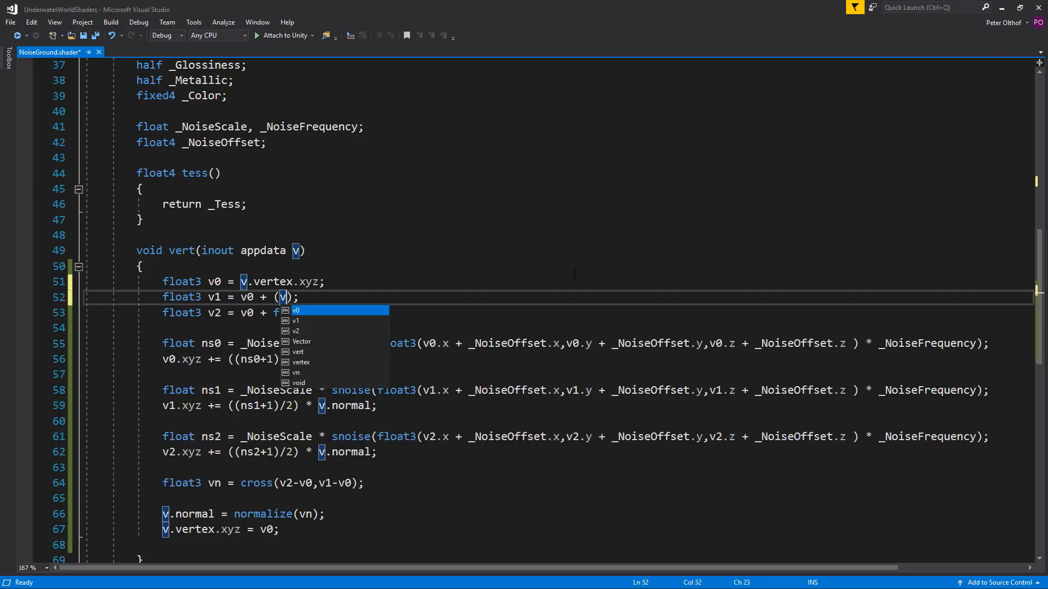
pyautogui.write('tangent.xyz *')
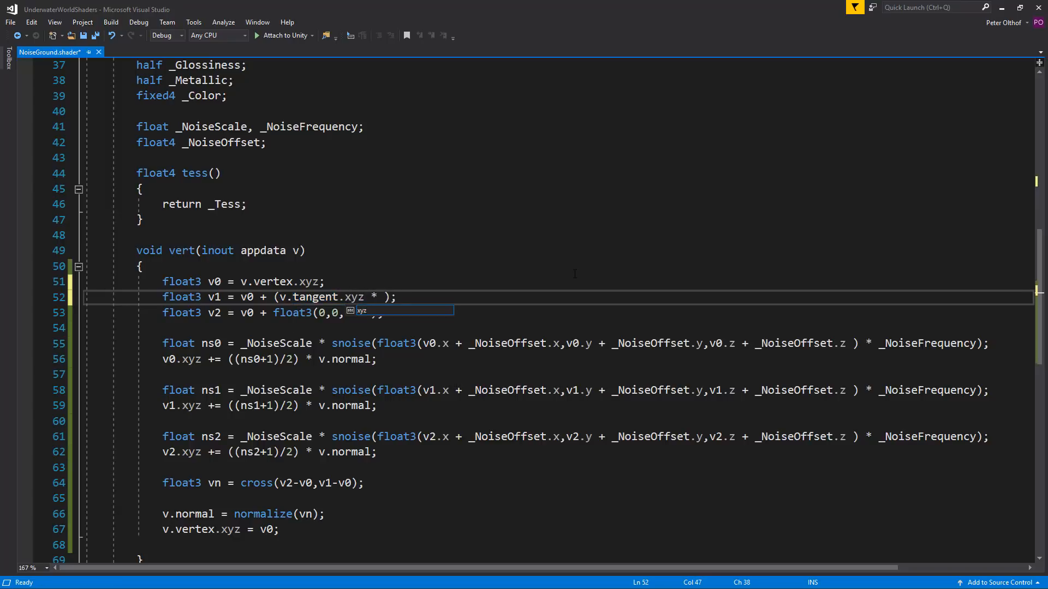
pyautogui.write('0.01')
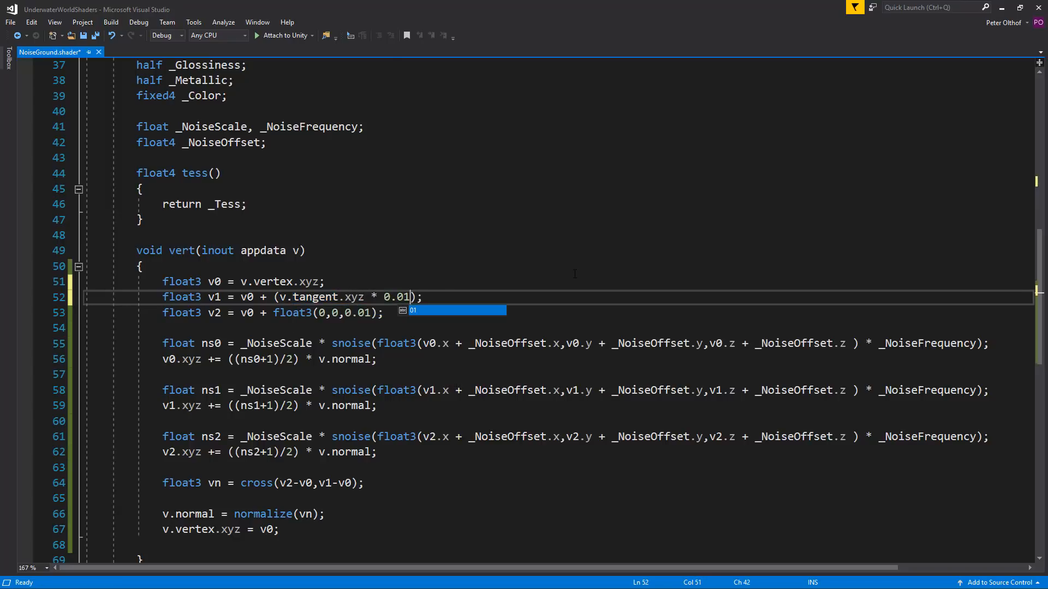
# Add float3 bitangent = cross(v.normal, v.tangent.xyz); above the v1 line.
pyautogui.doubleClick(315, 296)
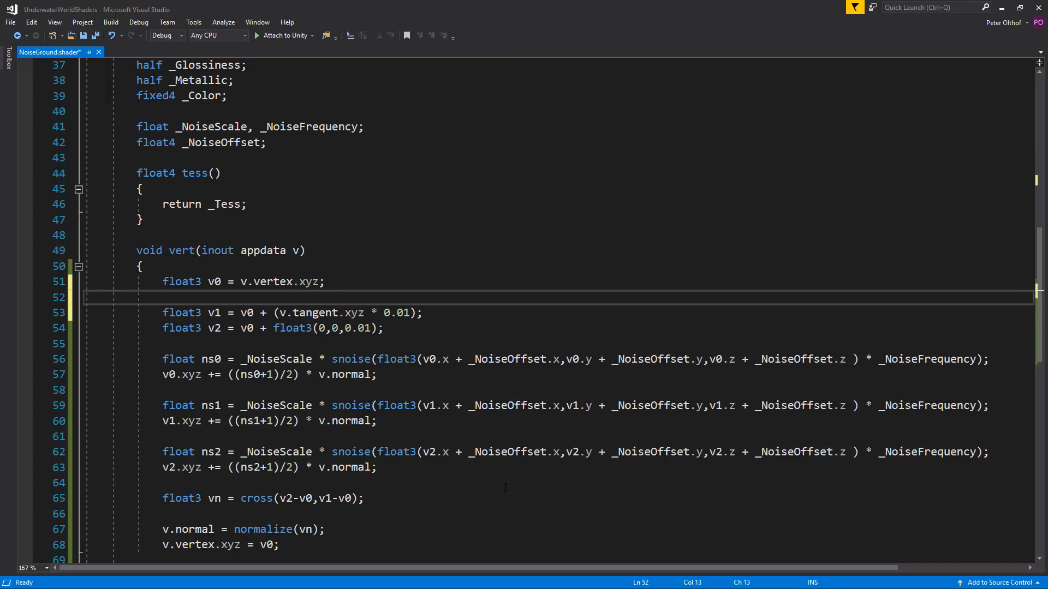
pyautogui.write('f')
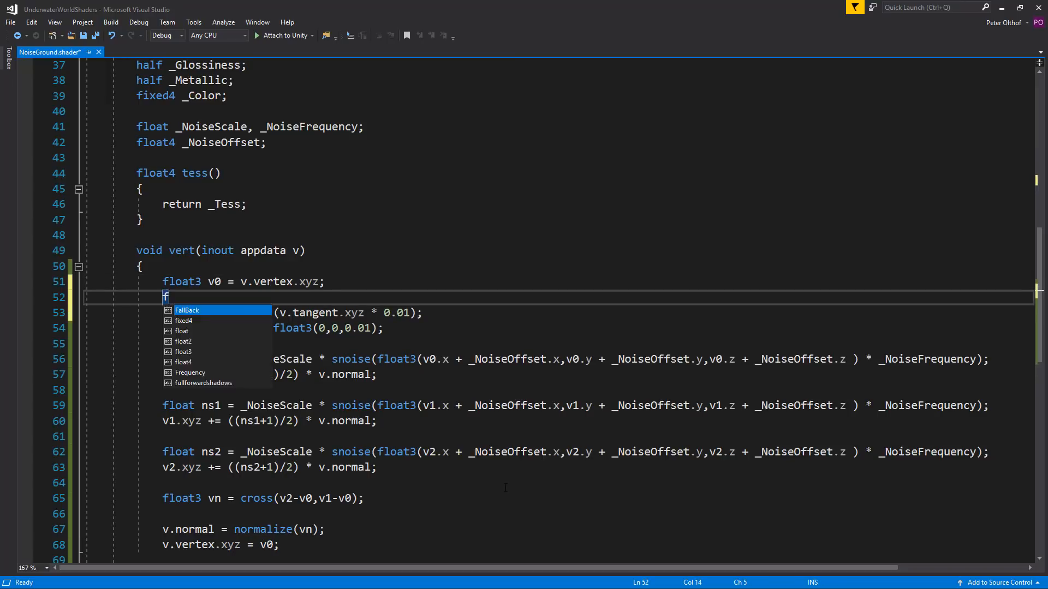
pyautogui.write('loat3 bi')
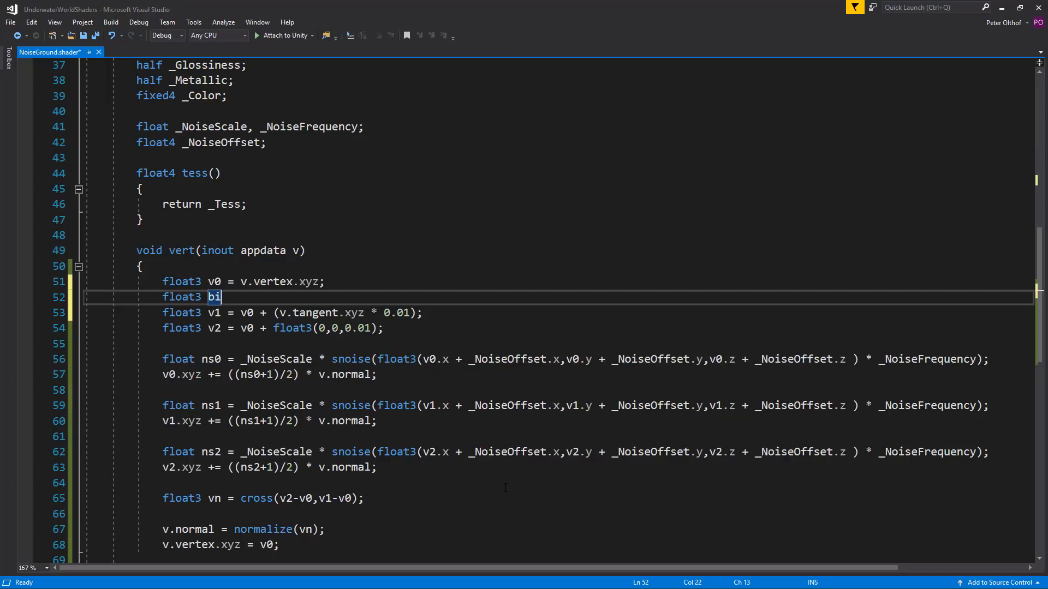
pyautogui.write('tangent')
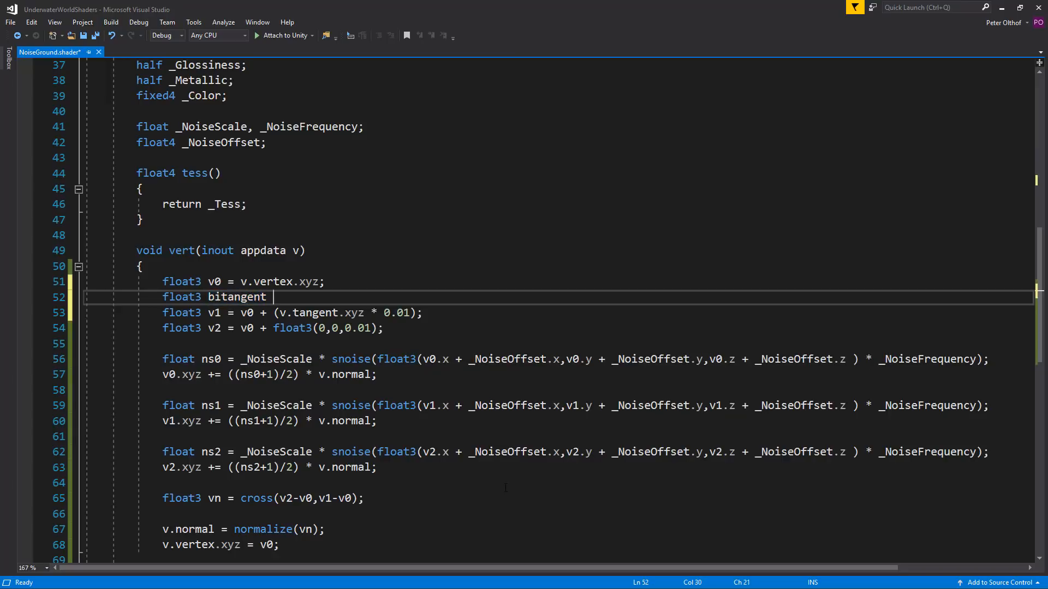
pyautogui.write('= cross(v')
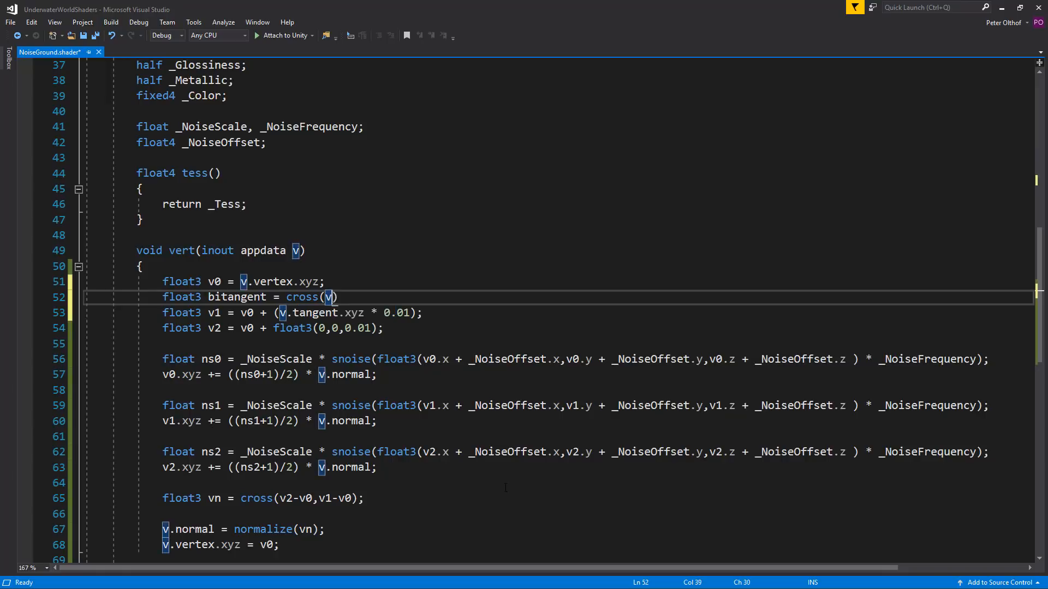
pyautogui.write('.normal,')
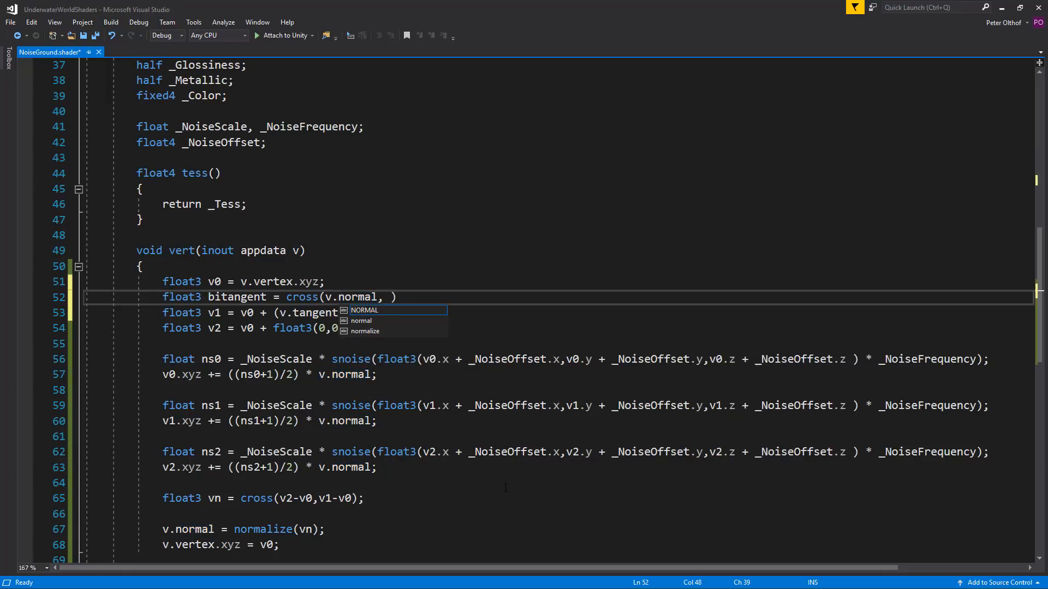
pyautogui.write('v.tangent.xyz')
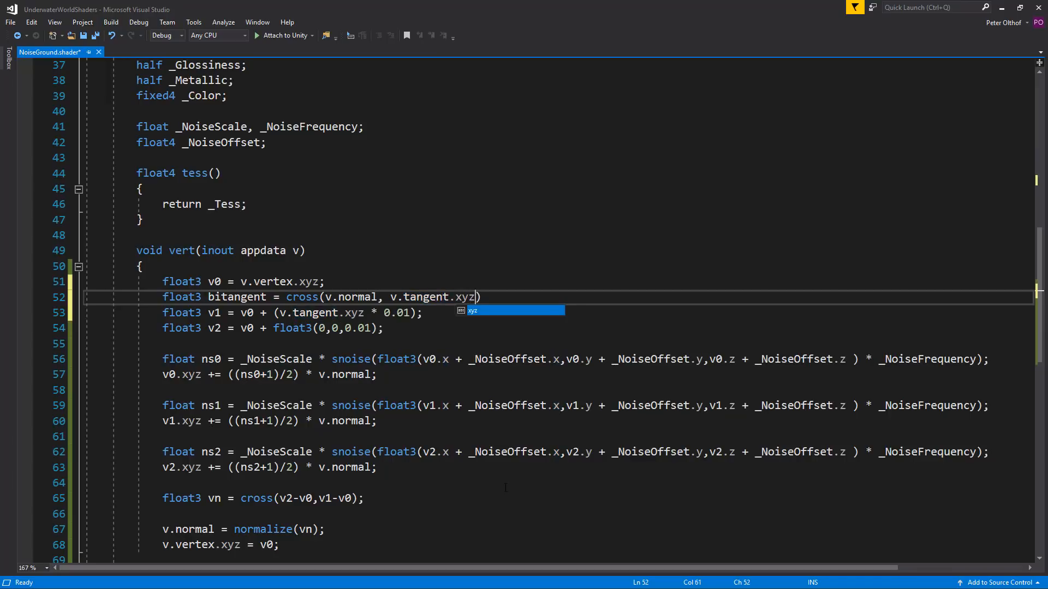
pyautogui.write(';')
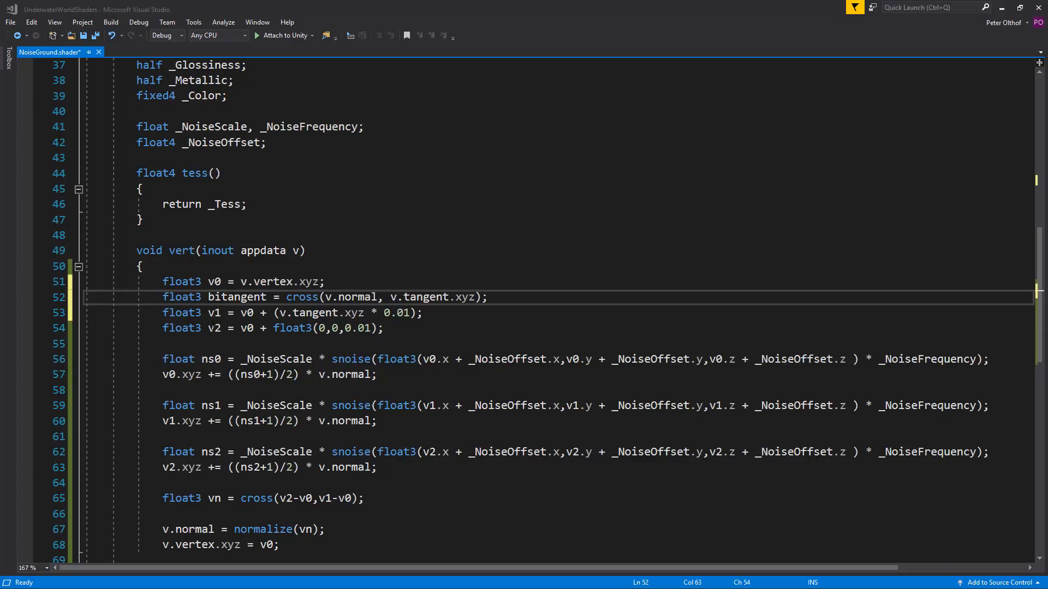
pyautogui.doubleClick(292, 328)
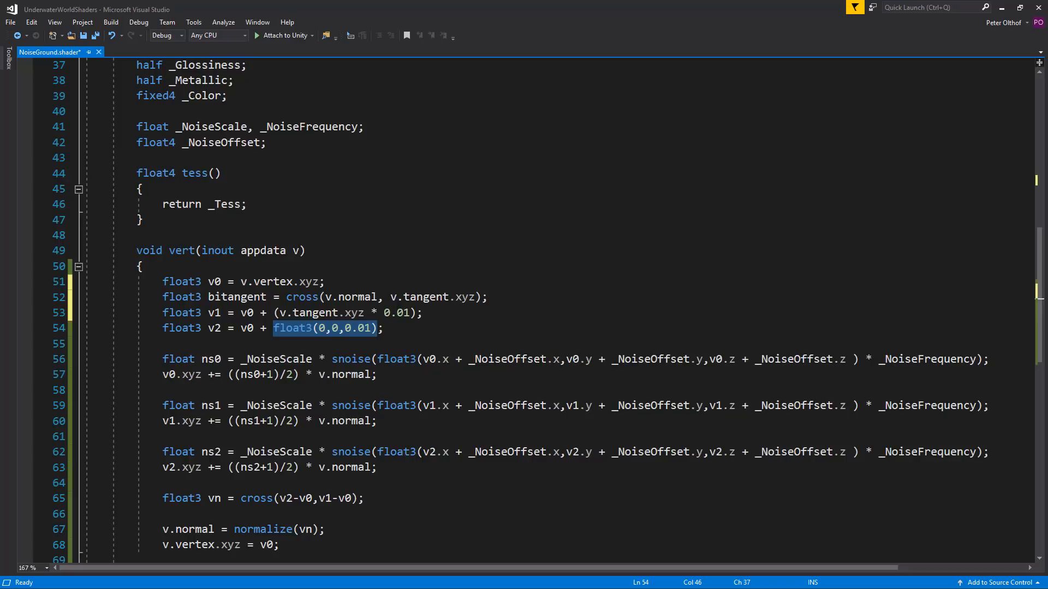
# Offset v2 by (bitangent * 0.01), flip a sign in the cross term, and save the shader.
pyautogui.write('bitangent *')
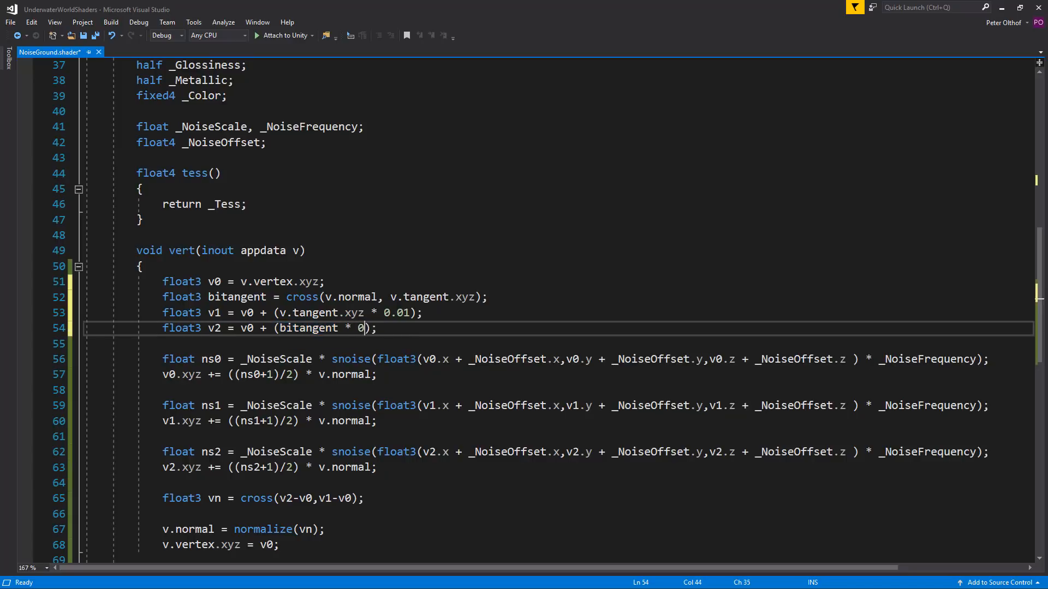
pyautogui.write('.01')
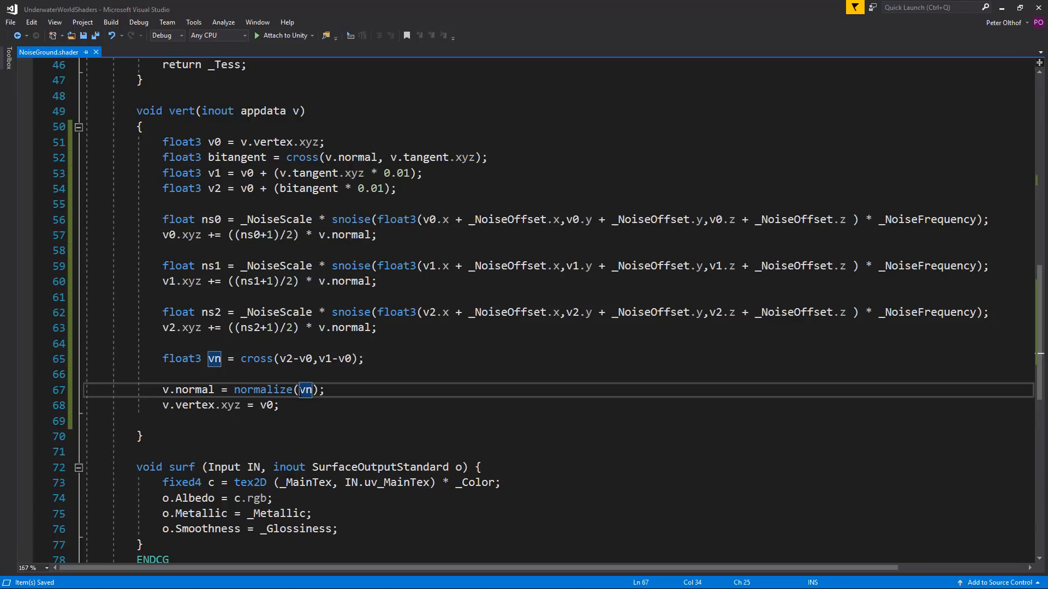
pyautogui.write('-')
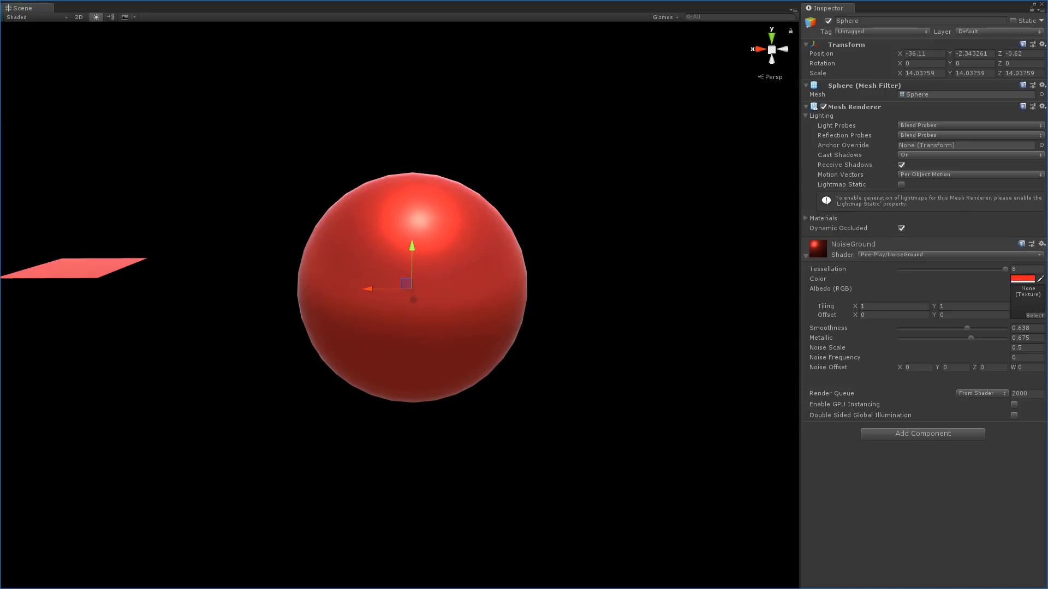
pyautogui.moveTo(865, 345)
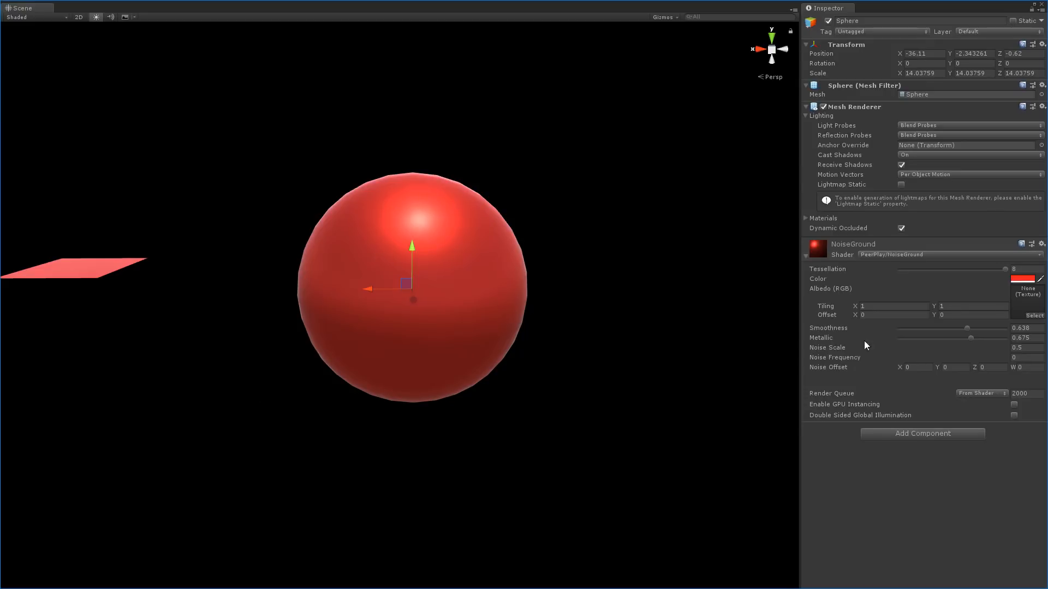
# Set the sphere material's Noise Frequency to 0.13.
pyautogui.click(1029, 357)
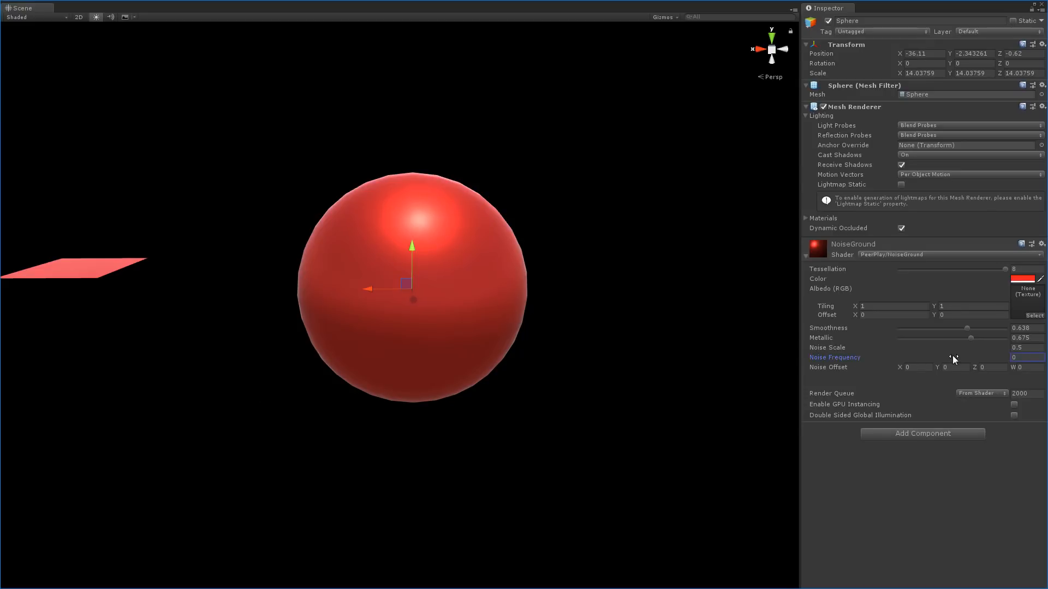
pyautogui.write('0.13')
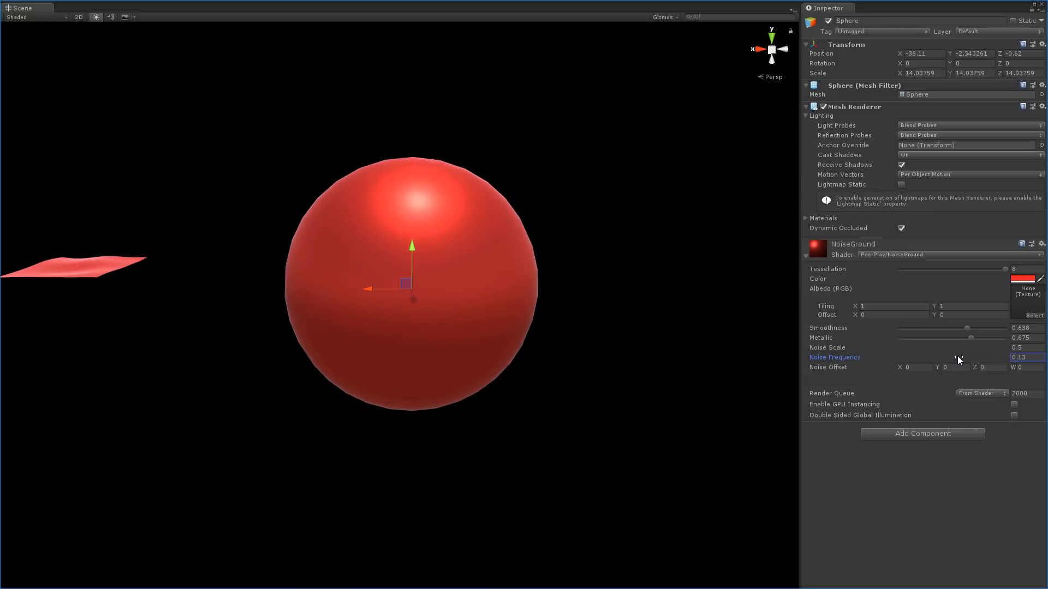